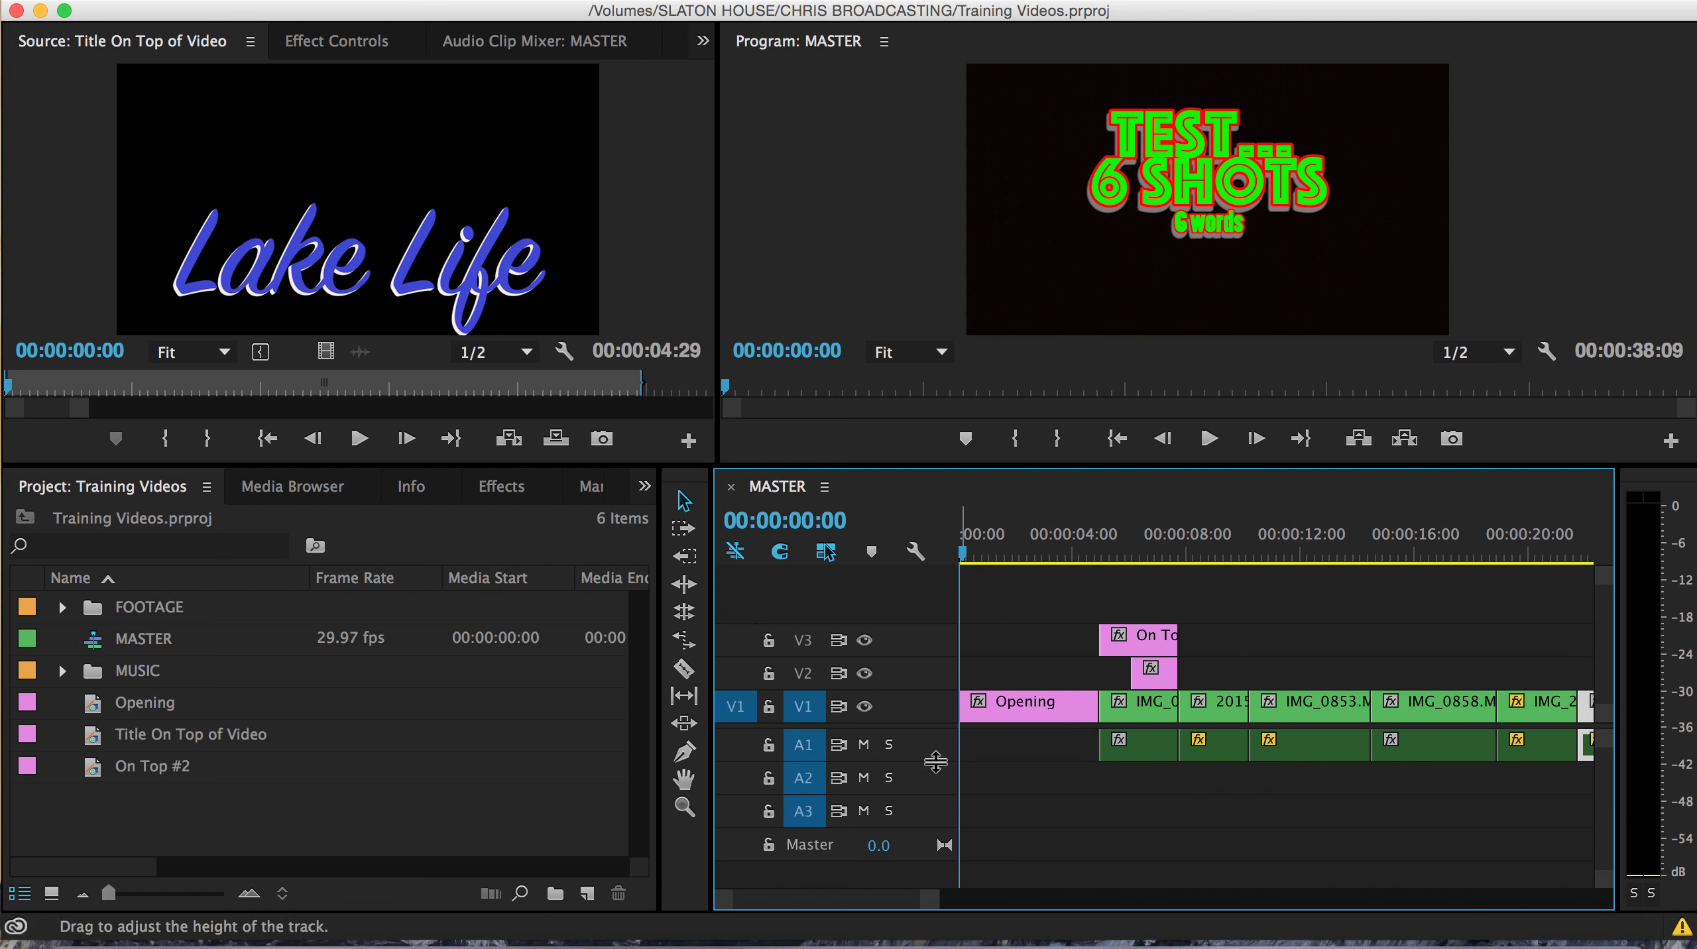
{"action": "mouse_move", "coordinate": [964, 554]}
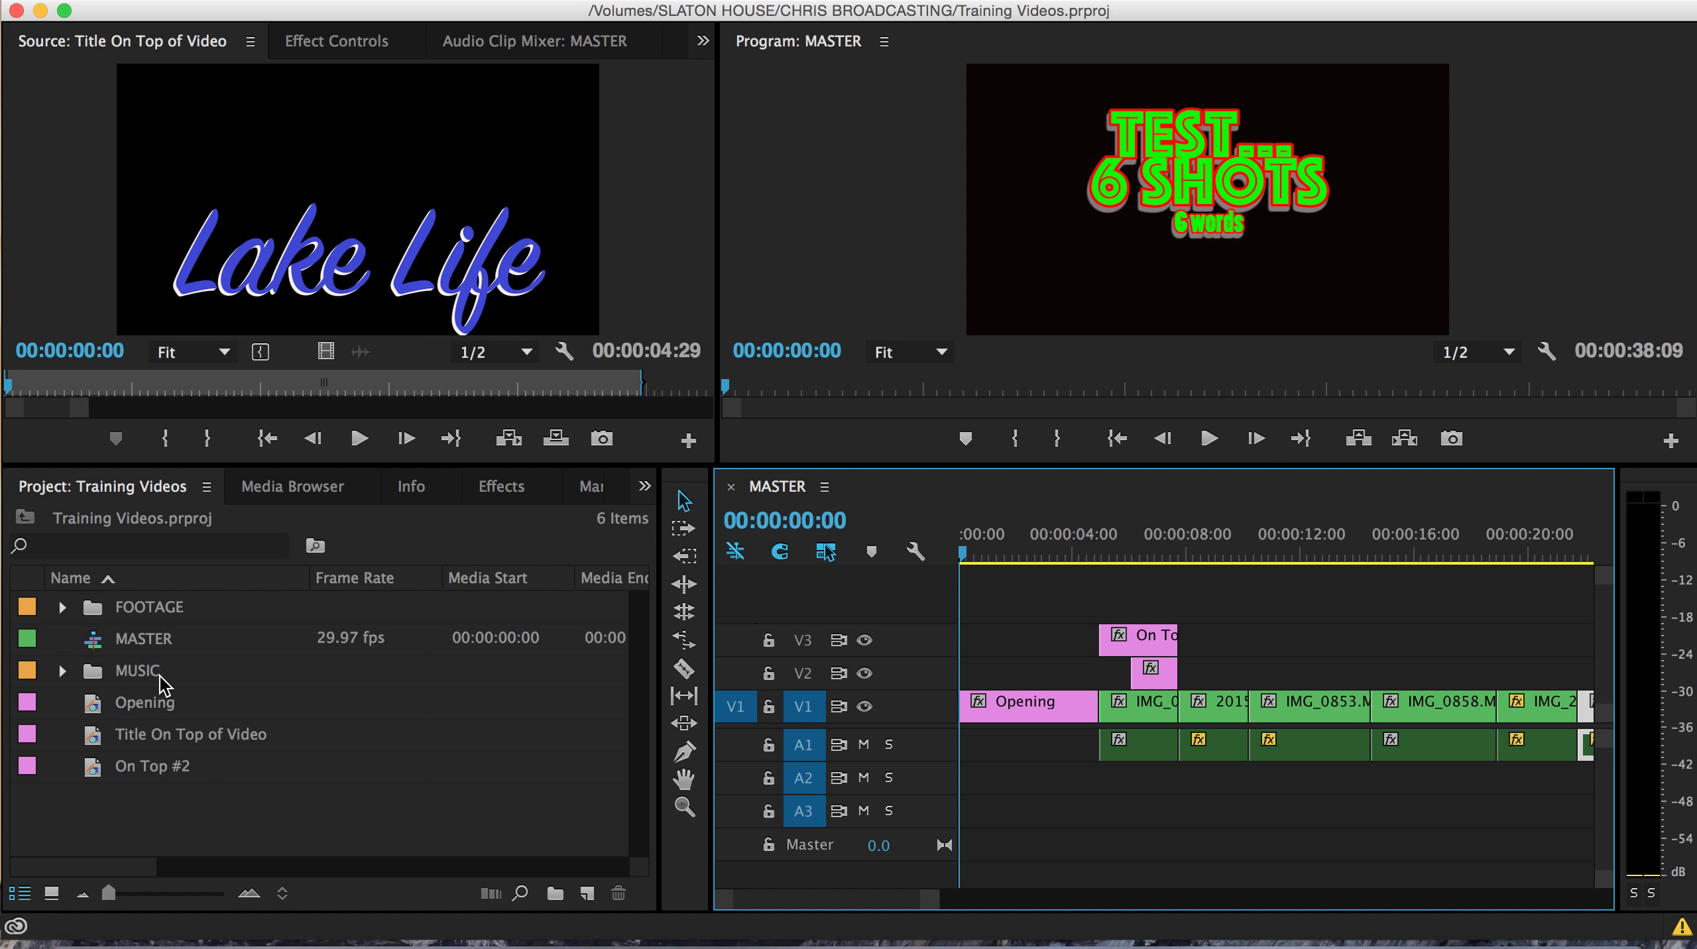
Expand the MUSIC bin in the Project panel to show its song tracks.
{"action": "left_click", "coordinate": [62, 671]}
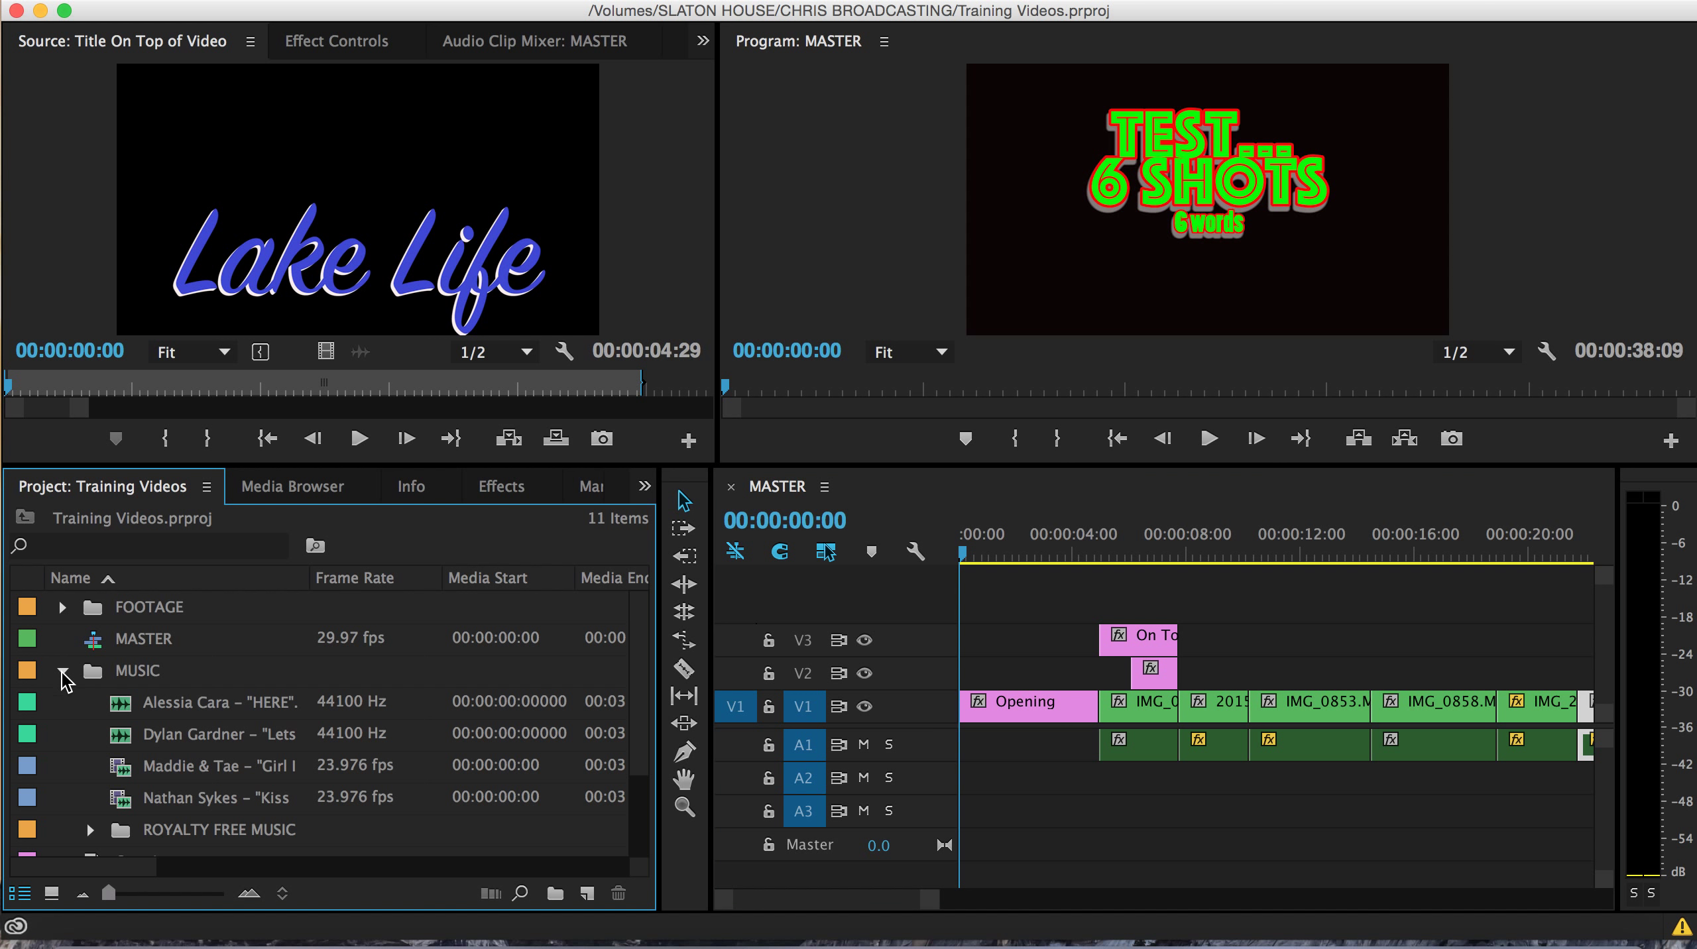
{"action": "mouse_move", "coordinate": [130, 720]}
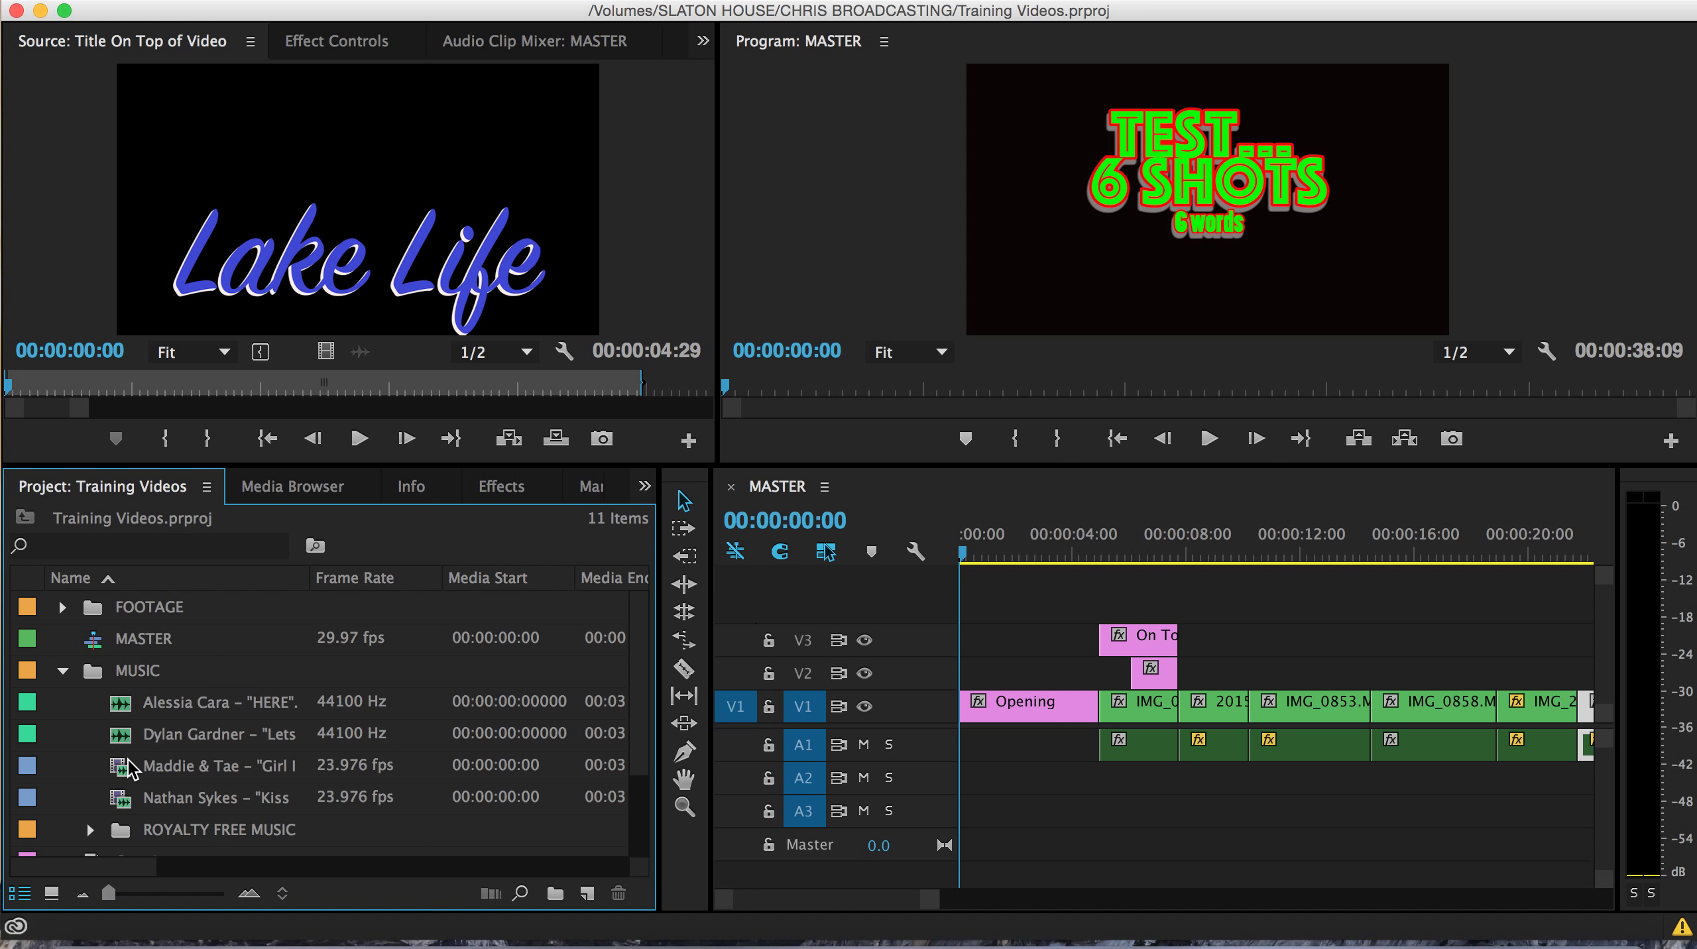
{"action": "mouse_move", "coordinate": [141, 782]}
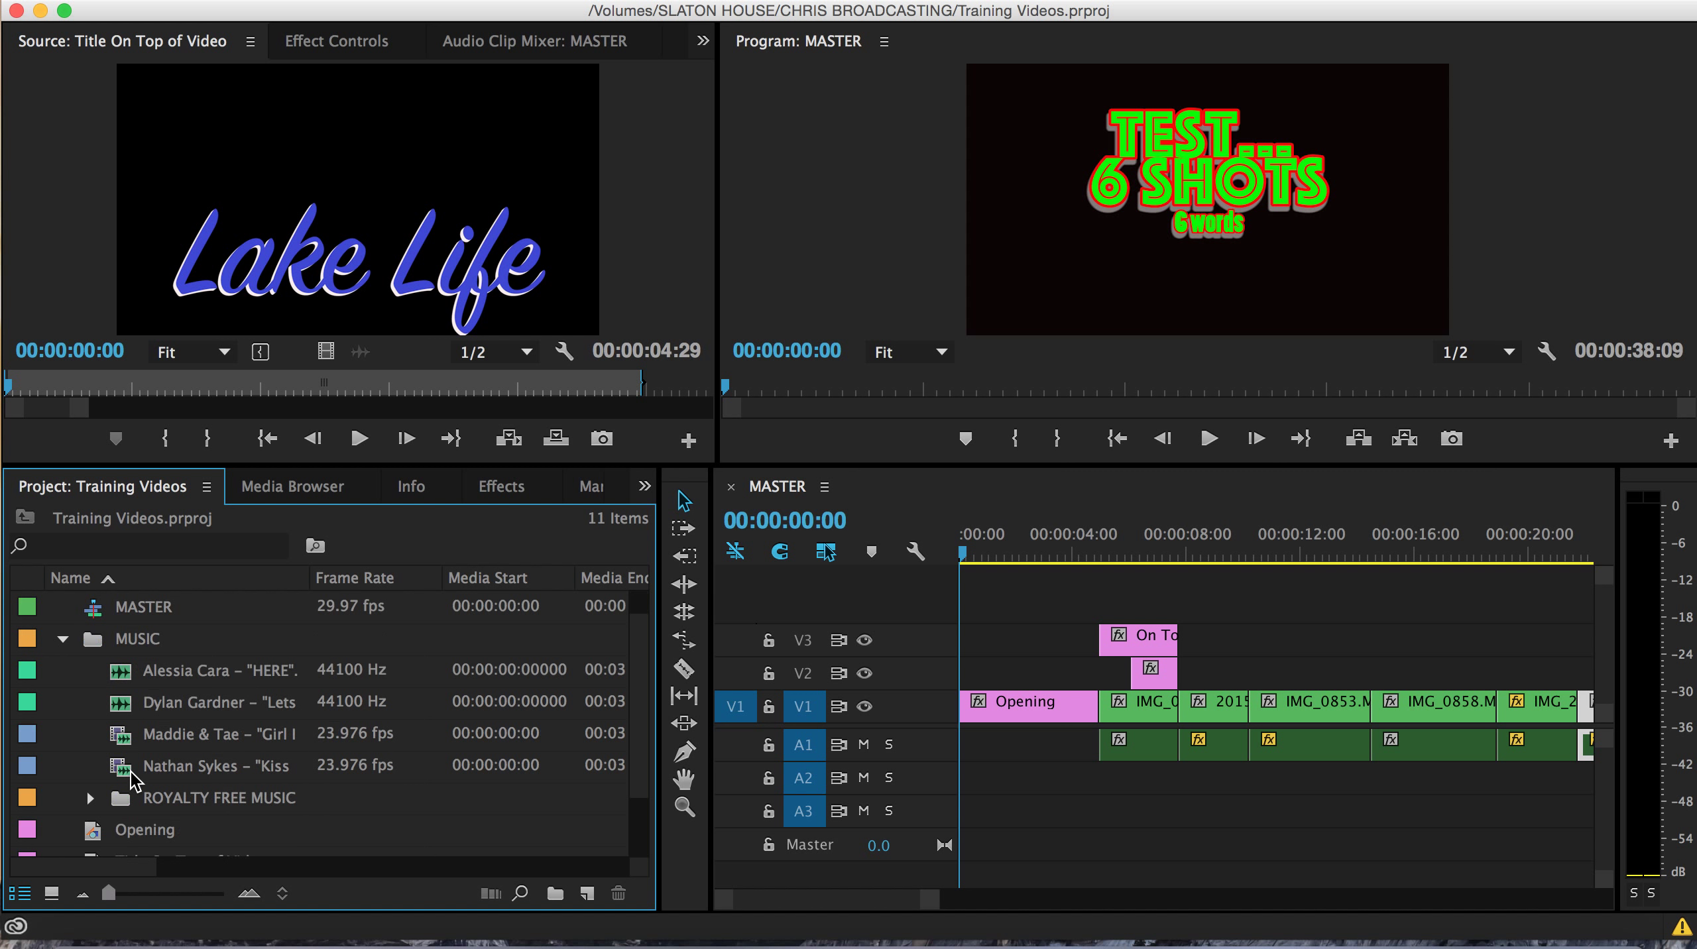
{"action": "mouse_move", "coordinate": [325, 787]}
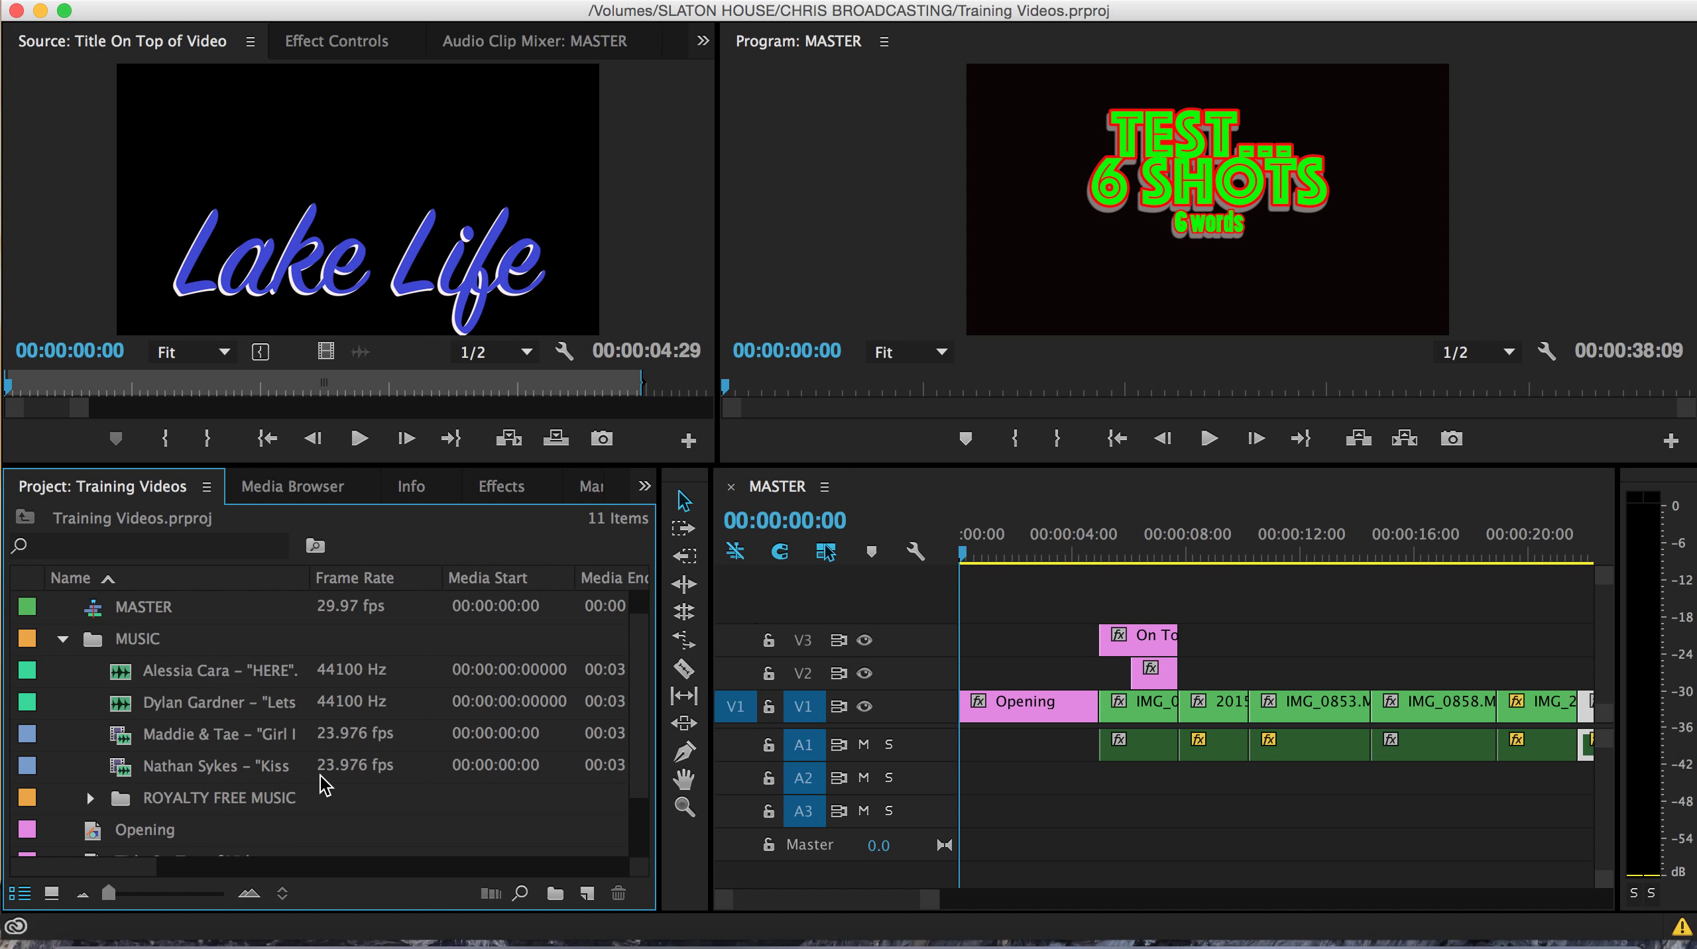
Load the Kiss Me Quick clip in the Source Monitor and mark the excerpt's start.
{"action": "double_click", "coordinate": [216, 766]}
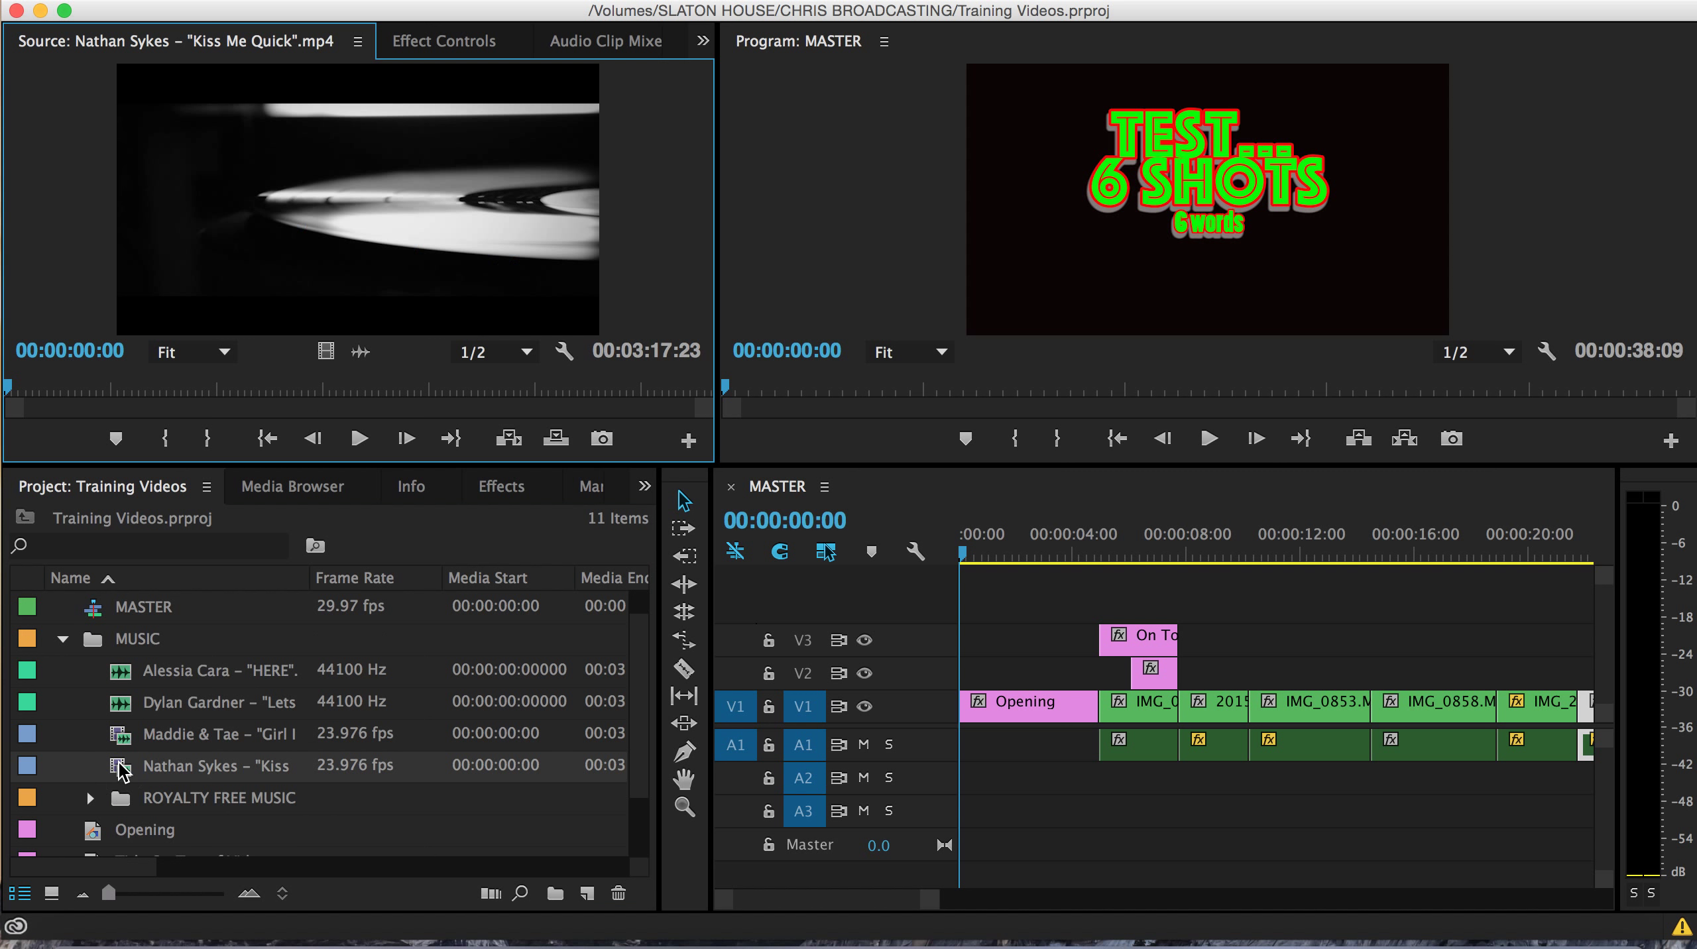
{"action": "left_click_drag", "start_coordinate": [8, 384], "coordinate": [140, 384]}
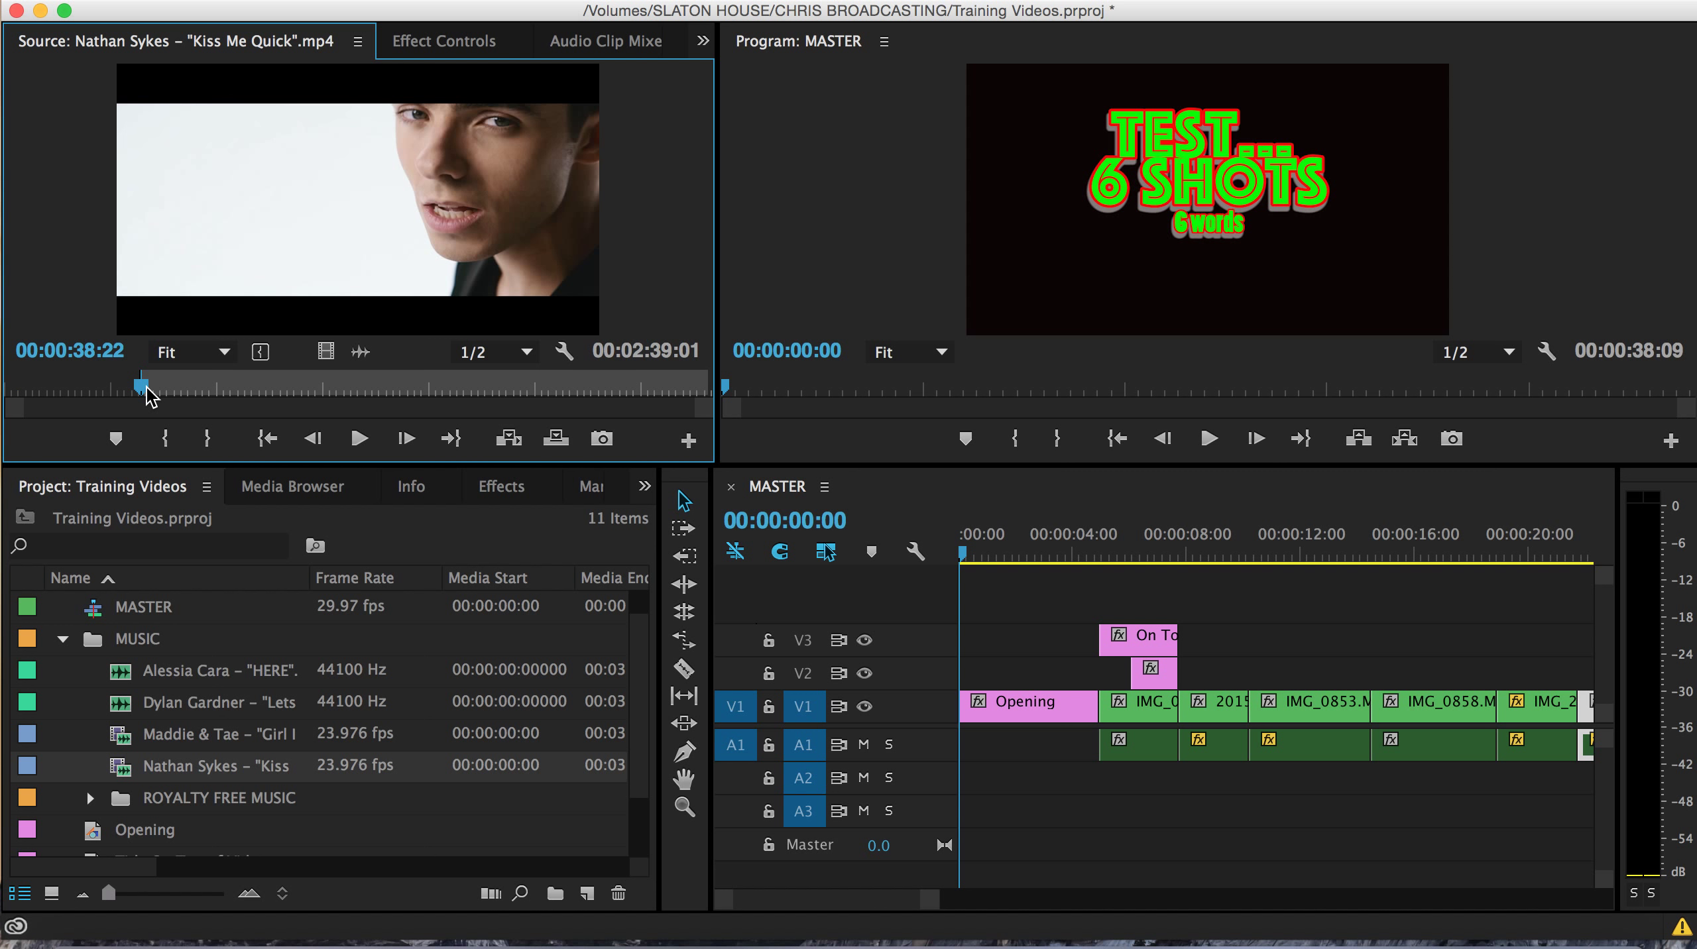
{"action": "left_click", "coordinate": [358, 438]}
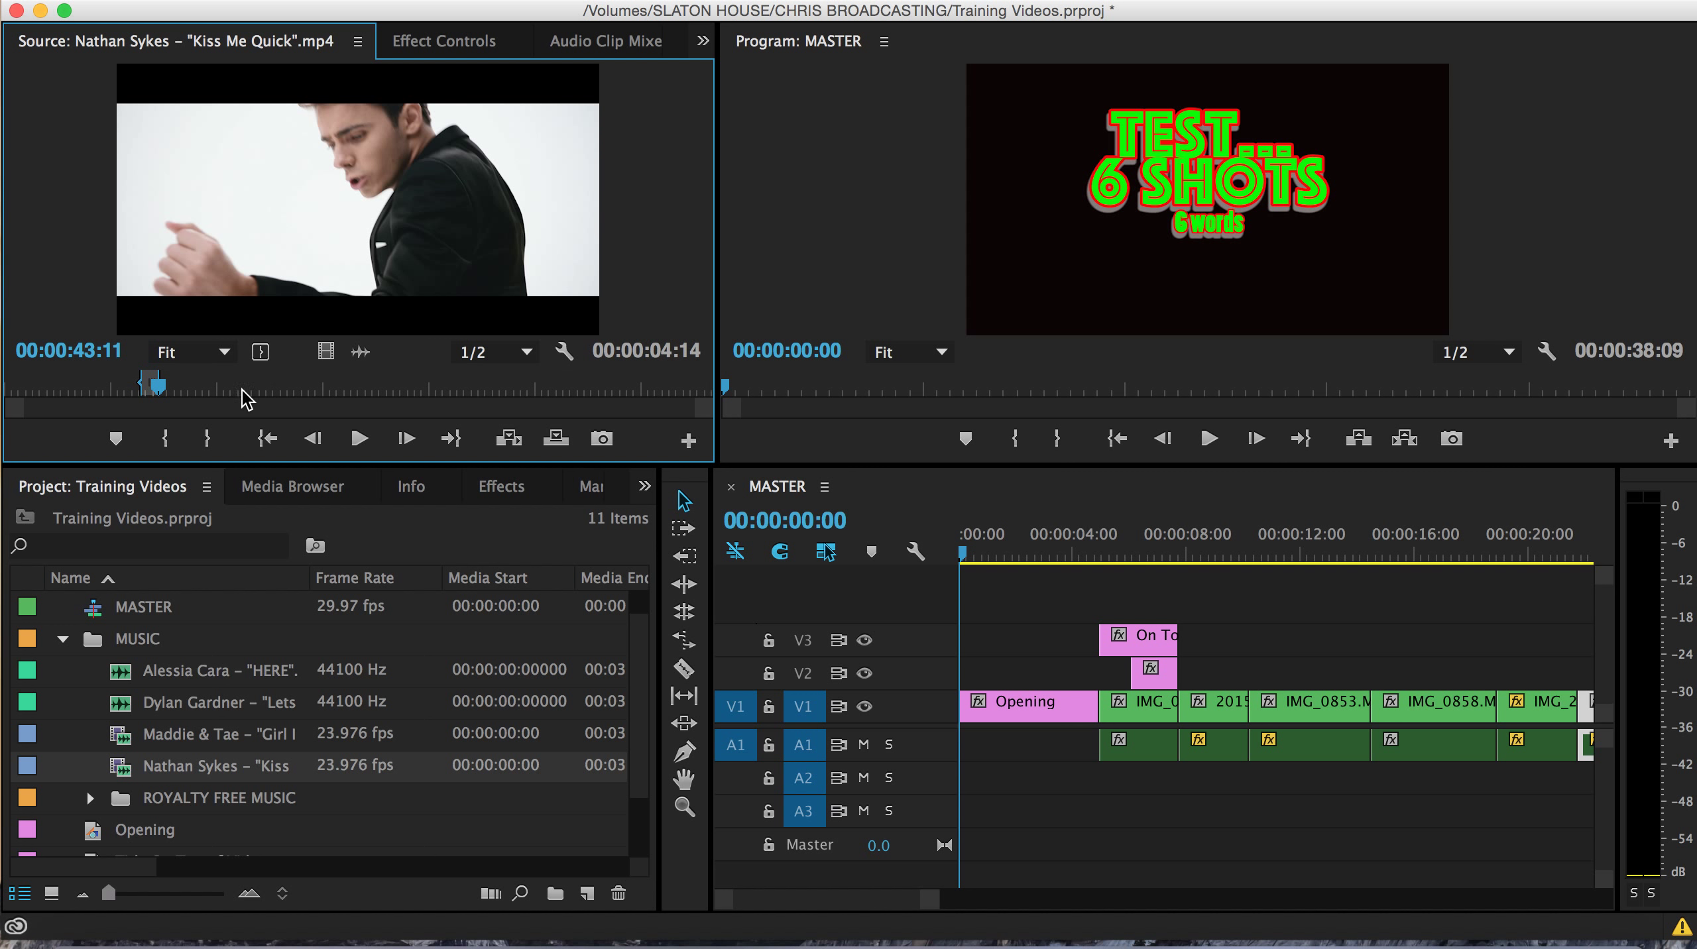
{"action": "mouse_move", "coordinate": [345, 155]}
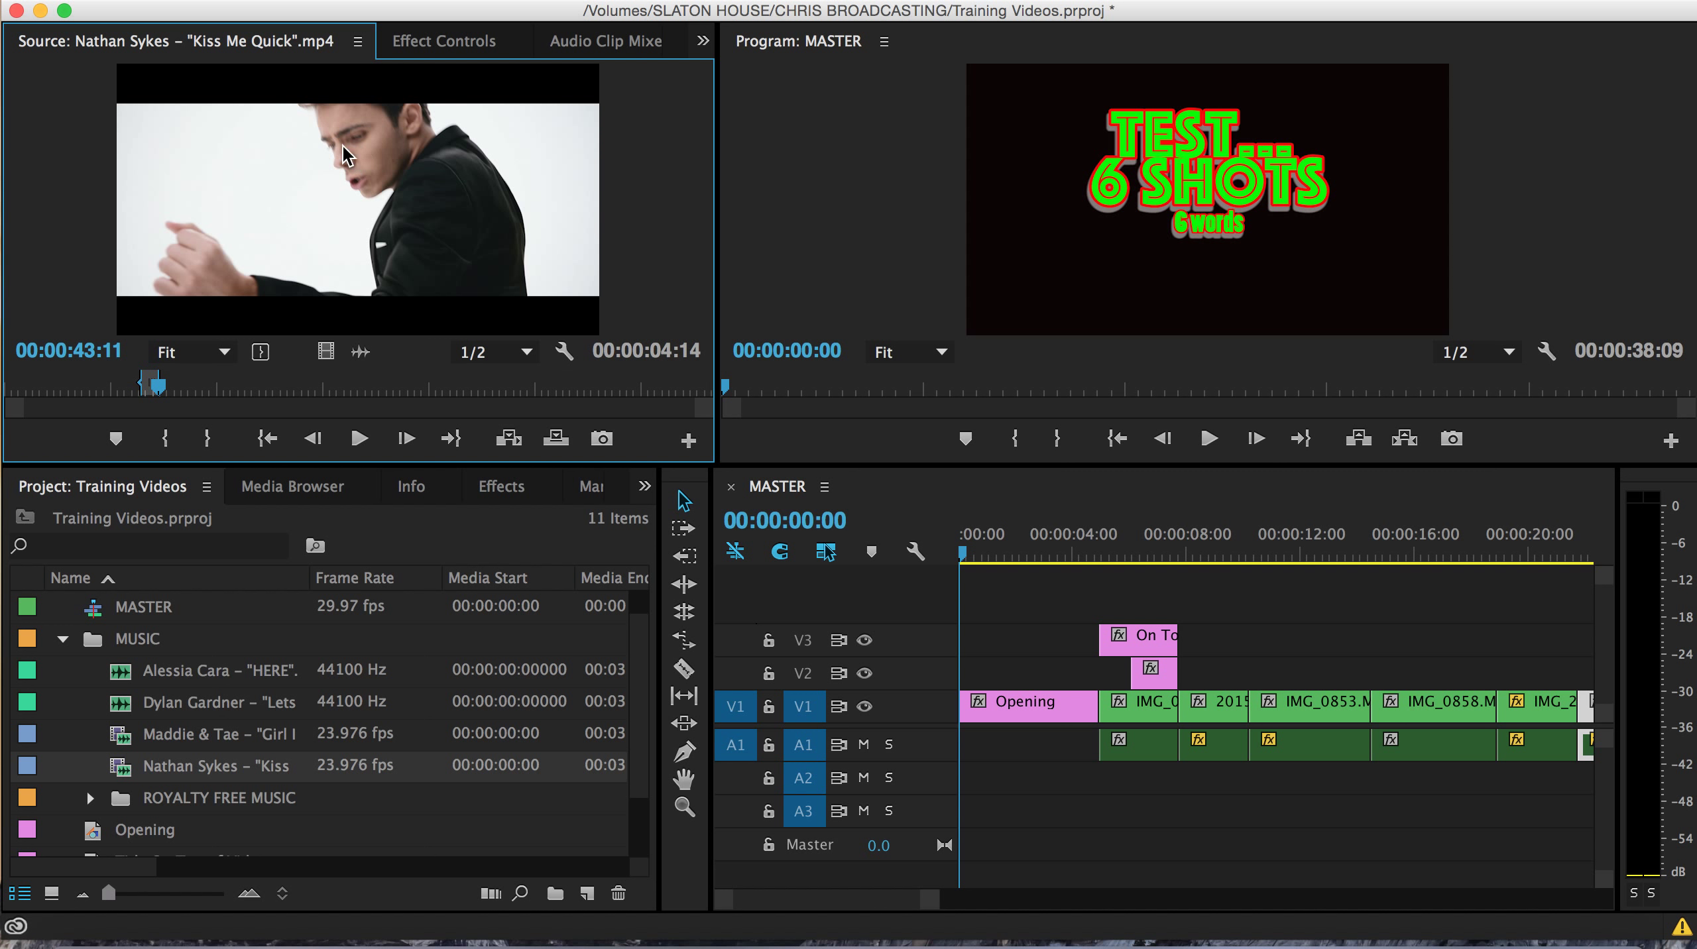
{"action": "mouse_move", "coordinate": [358, 354]}
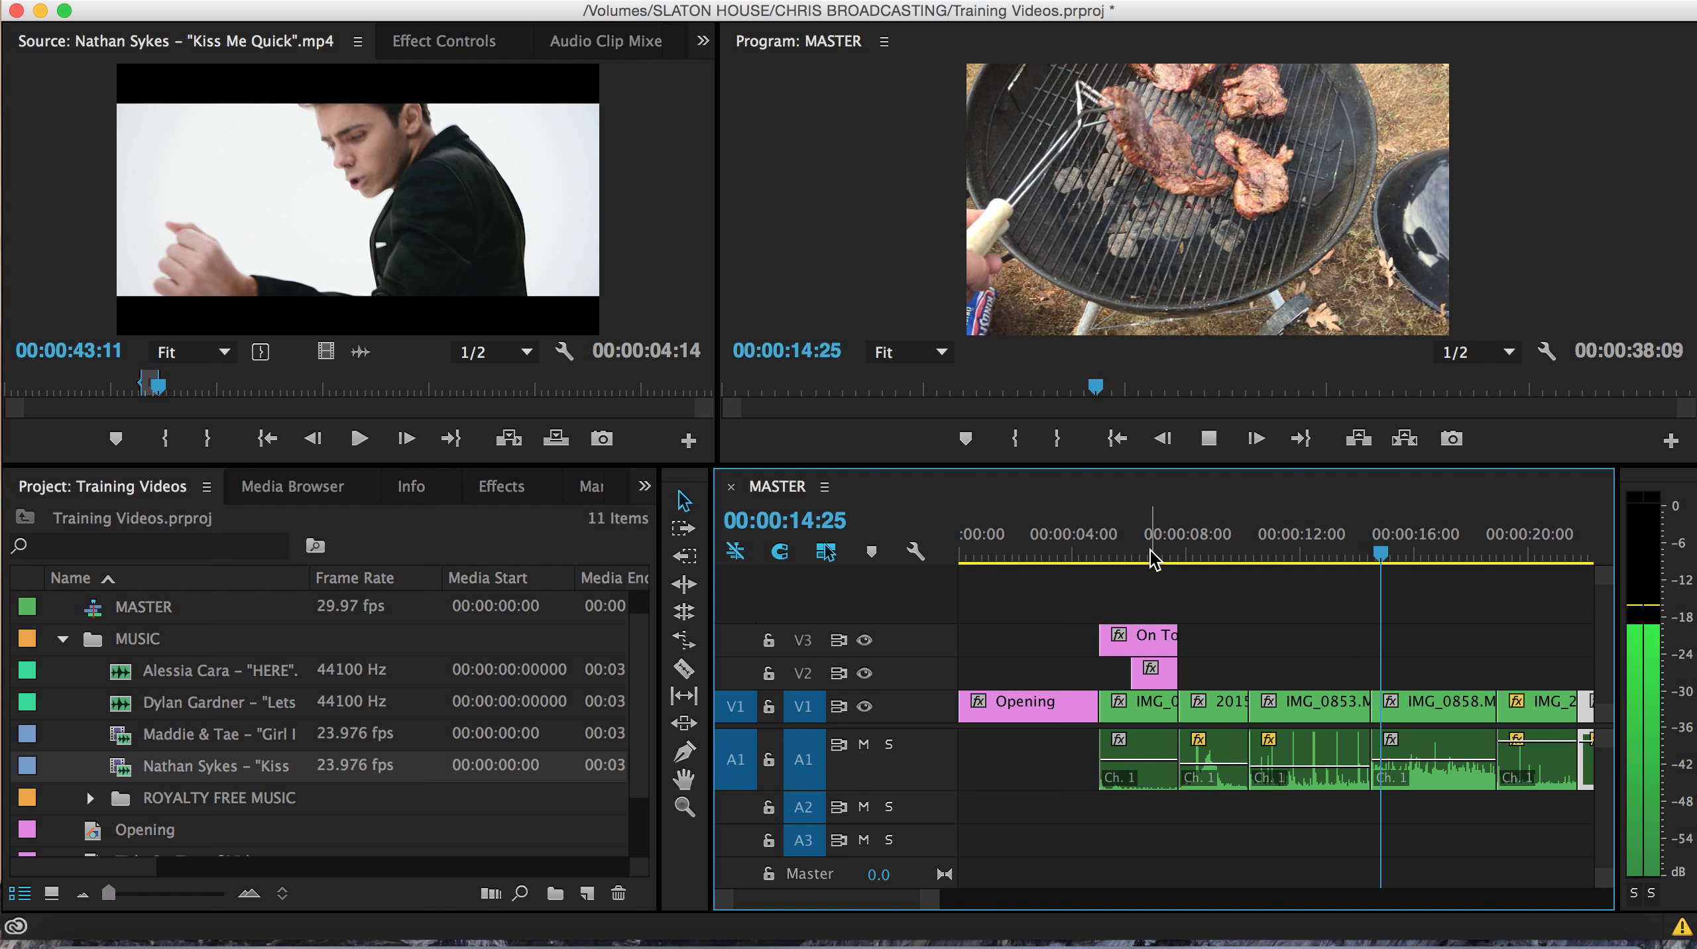
Place the Kiss Me Quick excerpt on audio track 2 at 0:00 and play the sequence.
{"action": "left_click_drag", "start_coordinate": [1382, 553], "coordinate": [1274, 552]}
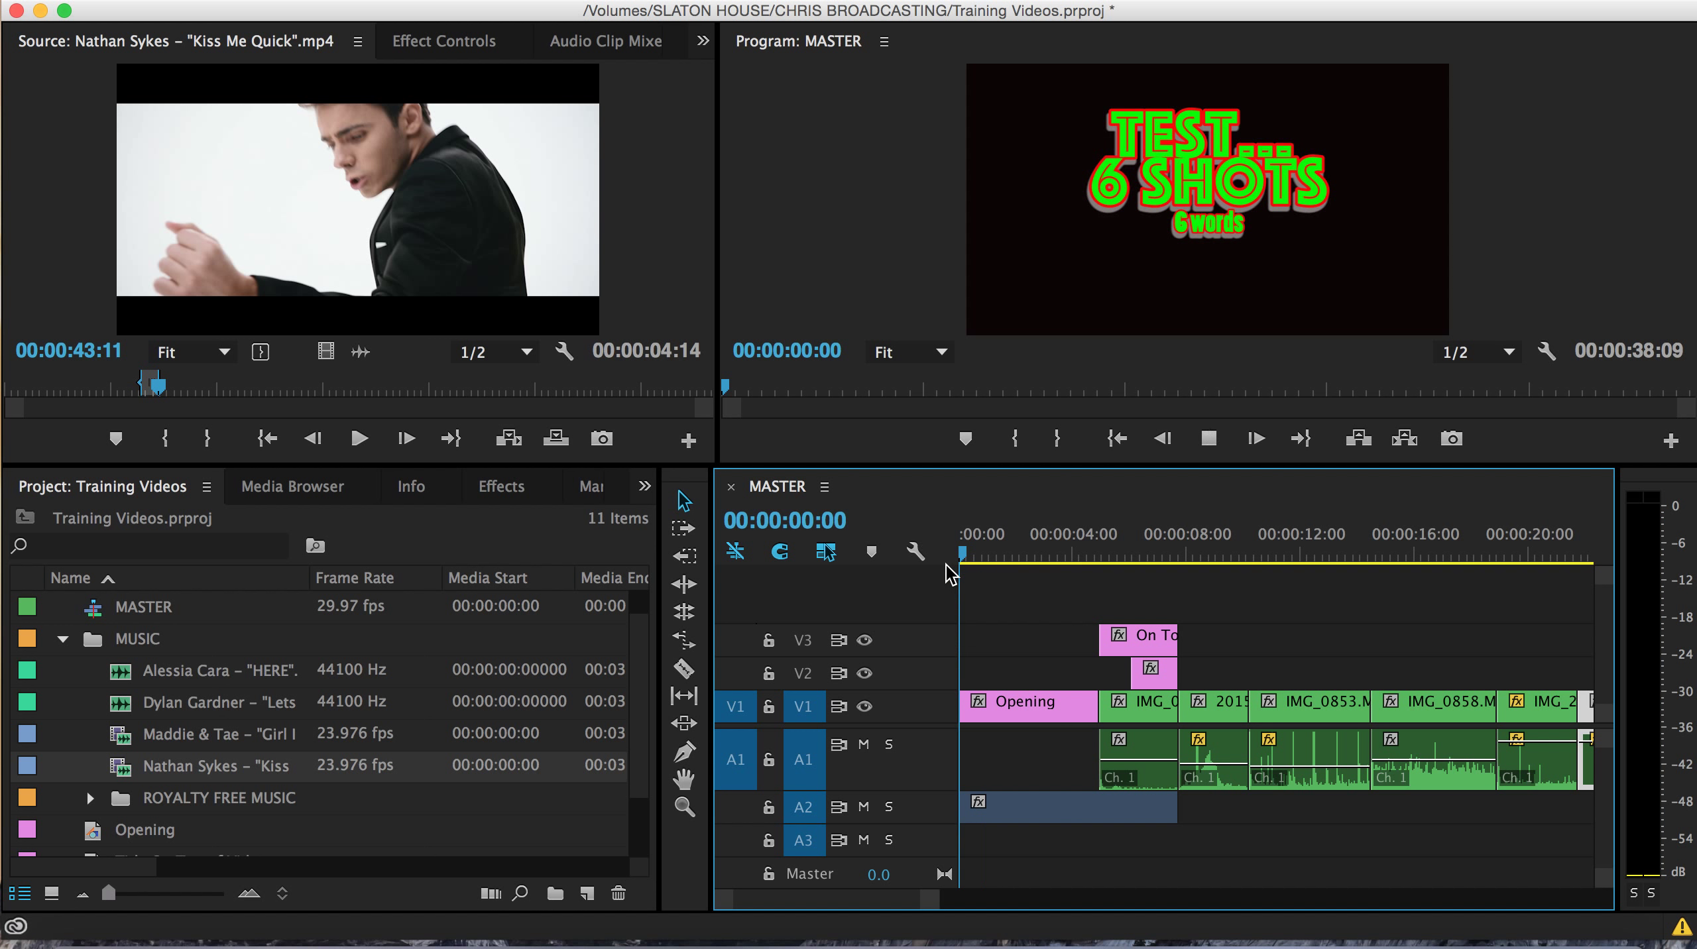
{"action": "left_click", "coordinate": [1015, 552]}
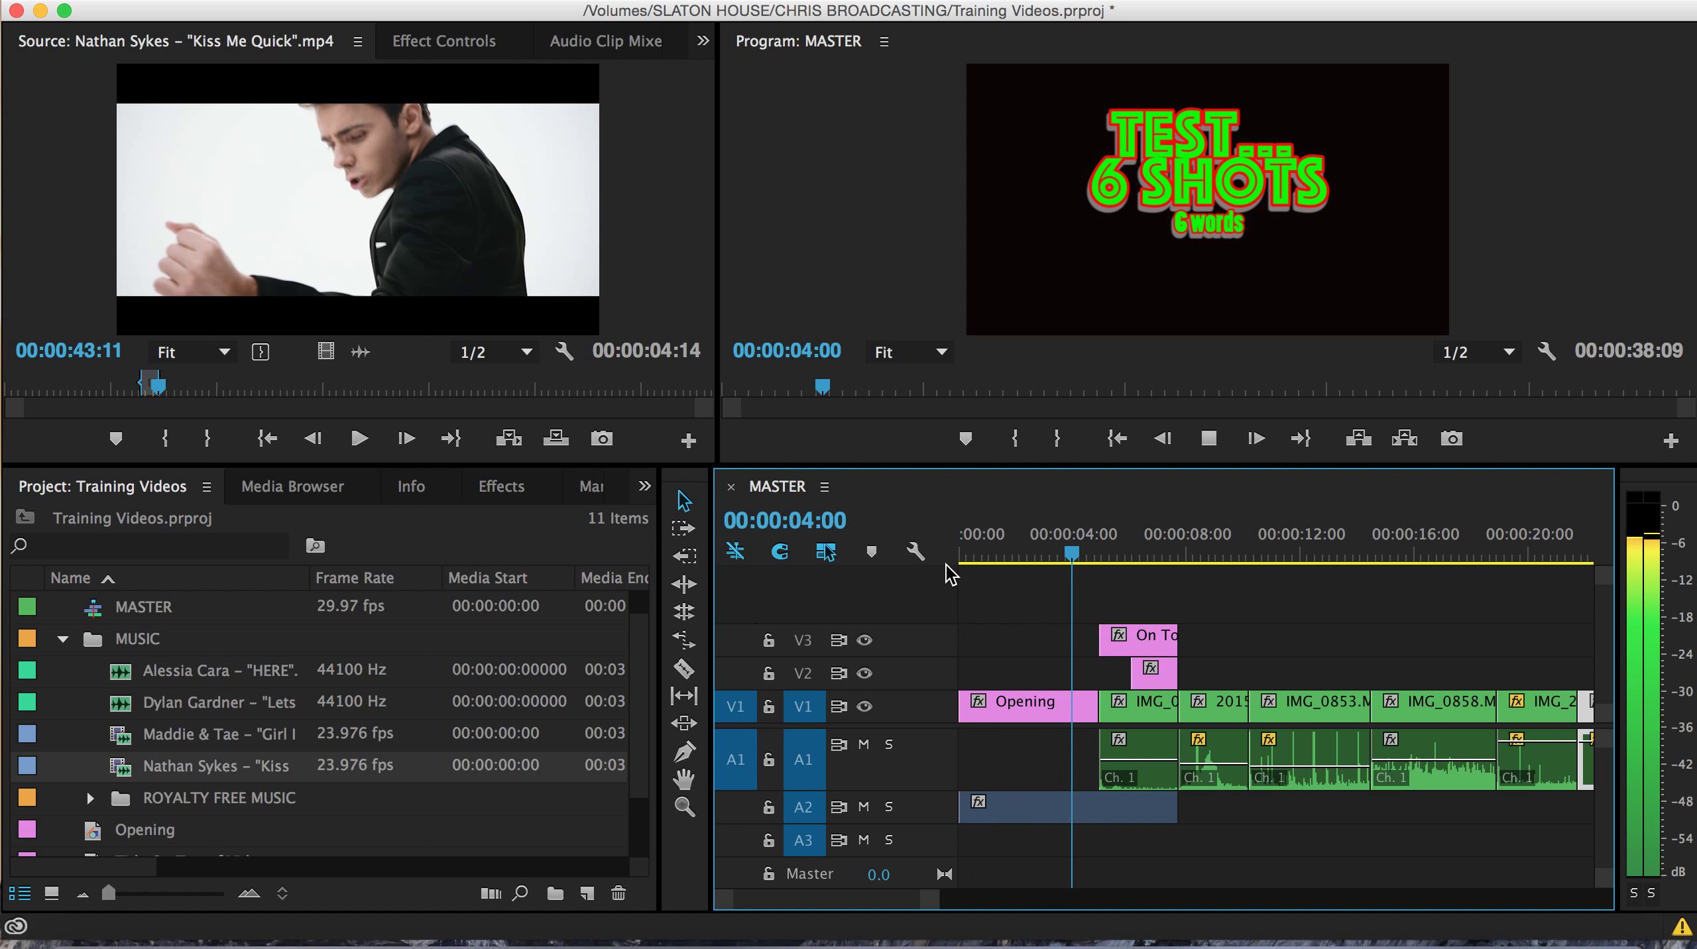
{"action": "left_click", "coordinate": [1130, 553]}
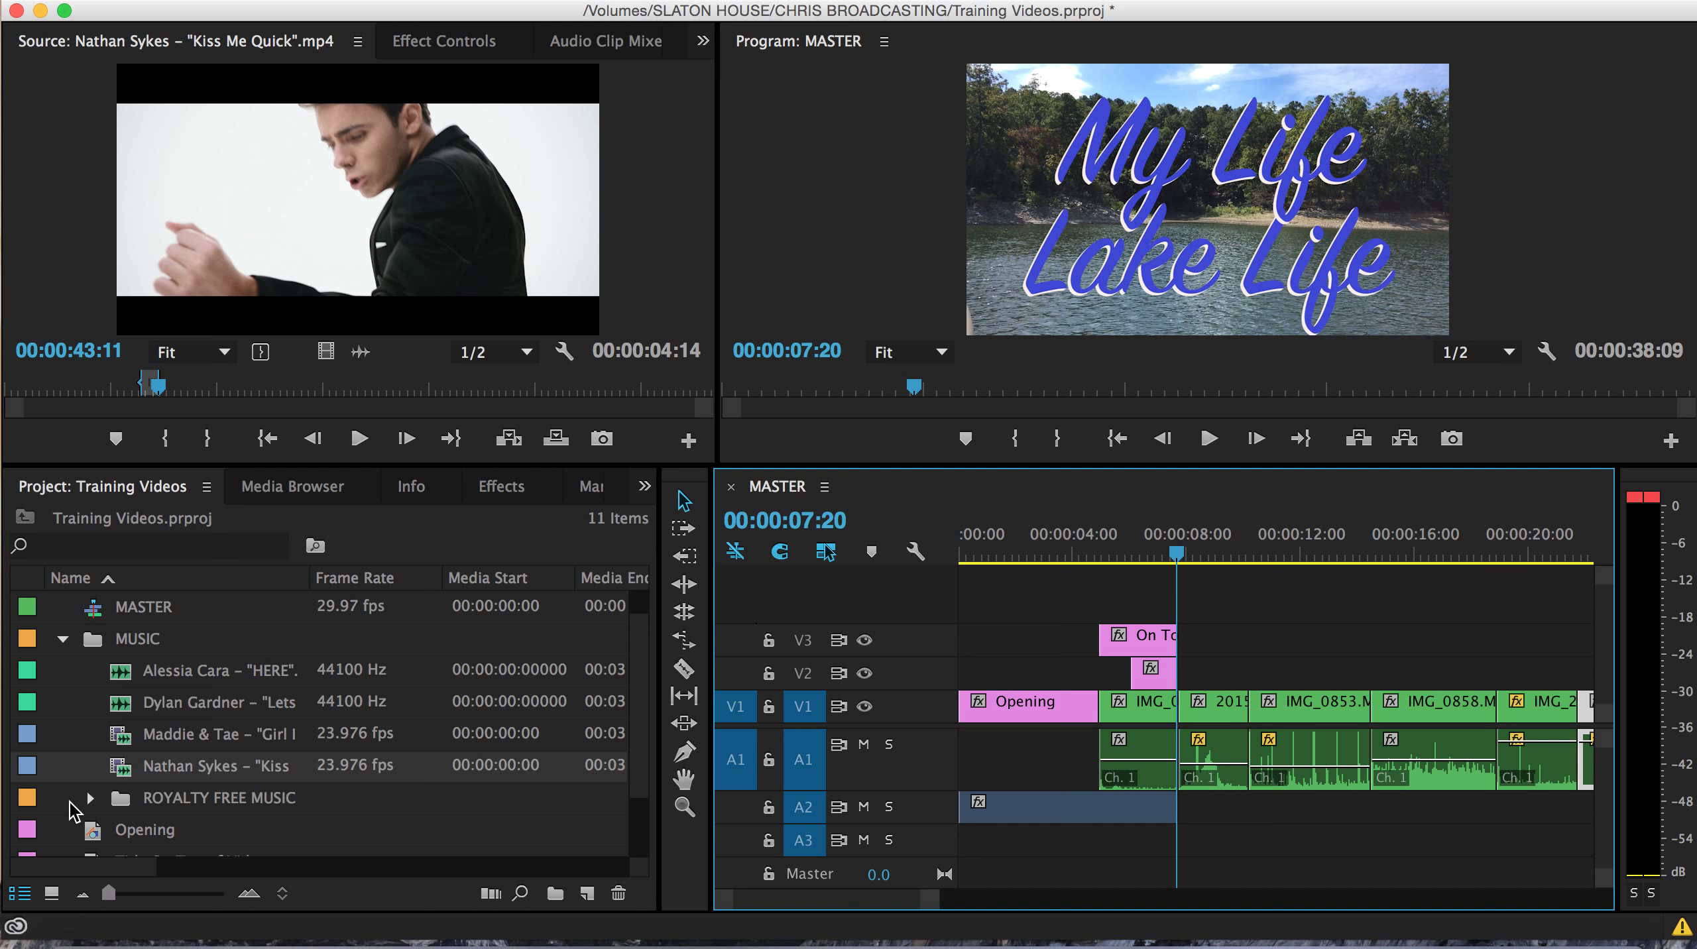
Load the Alessia Cara 'HERE' song into the Source Monitor.
{"action": "double_click", "coordinate": [218, 669]}
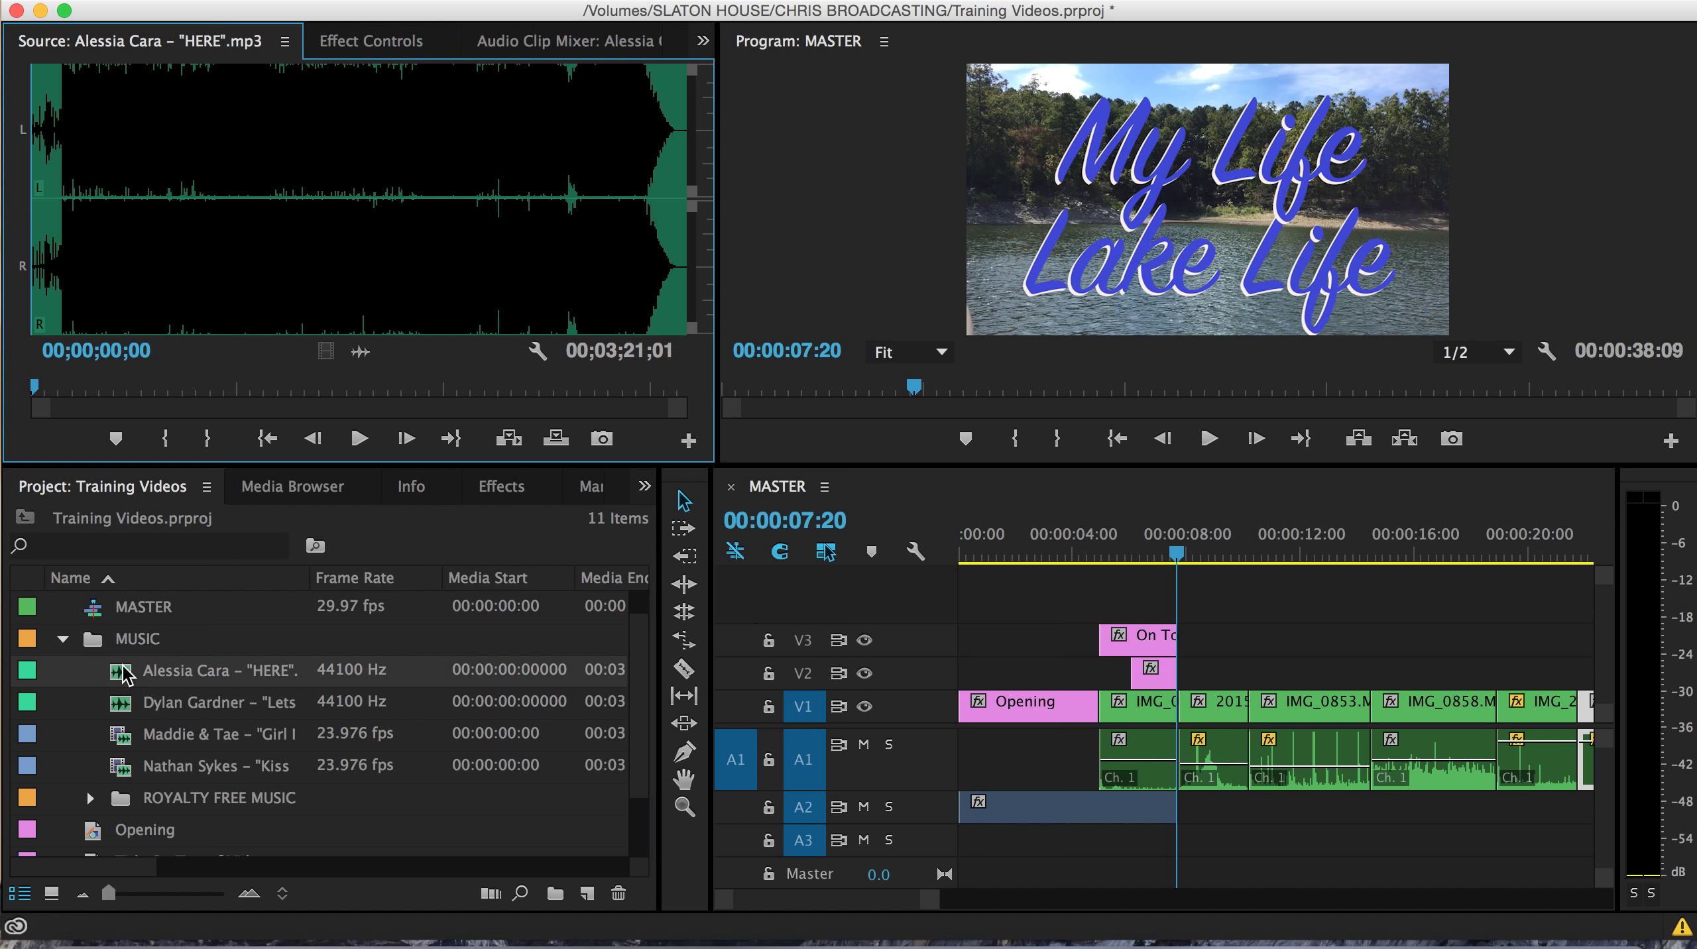
{"action": "mouse_move", "coordinate": [109, 705]}
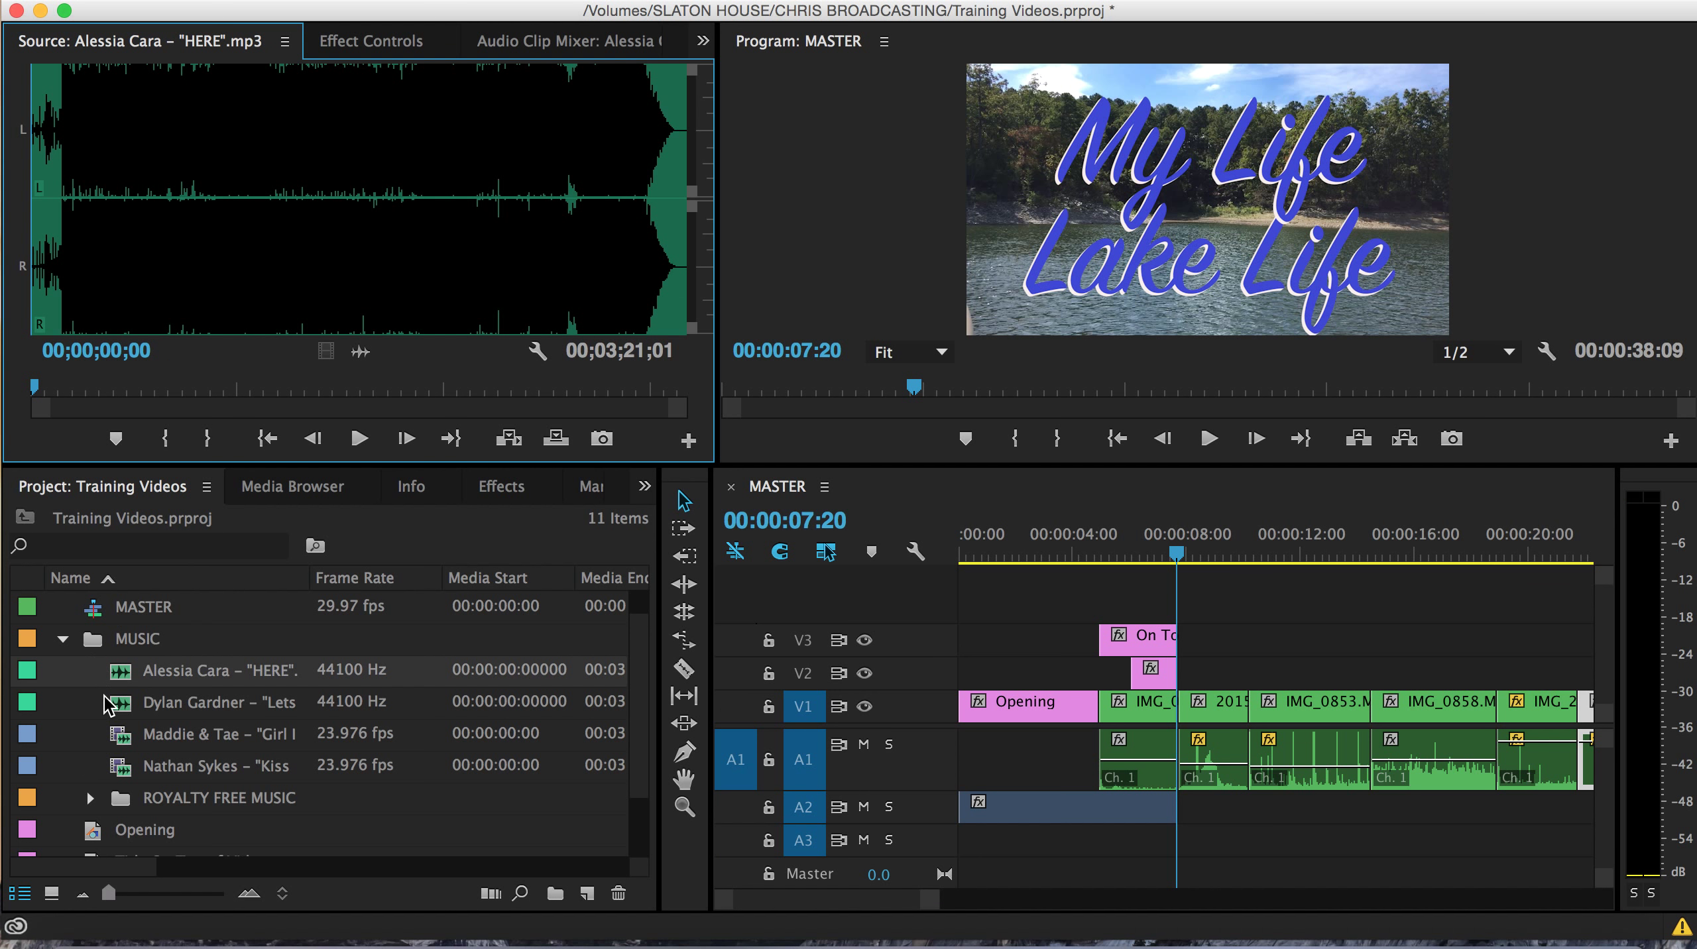
{"action": "mouse_move", "coordinate": [387, 181]}
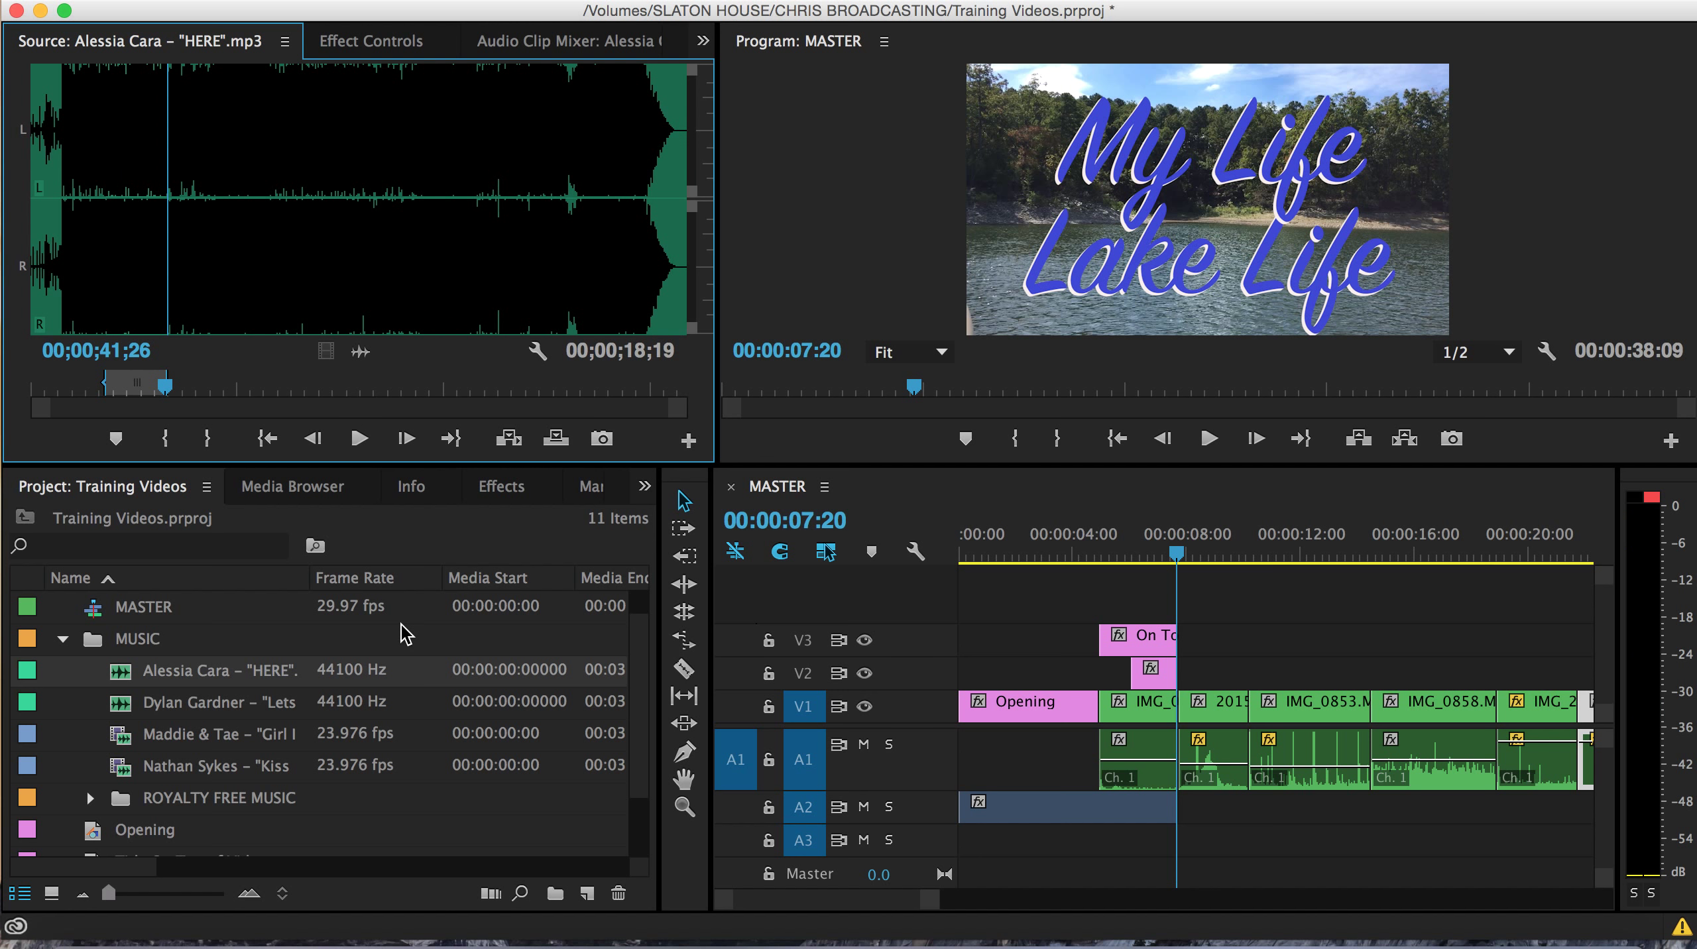
{"action": "mouse_move", "coordinate": [650, 368]}
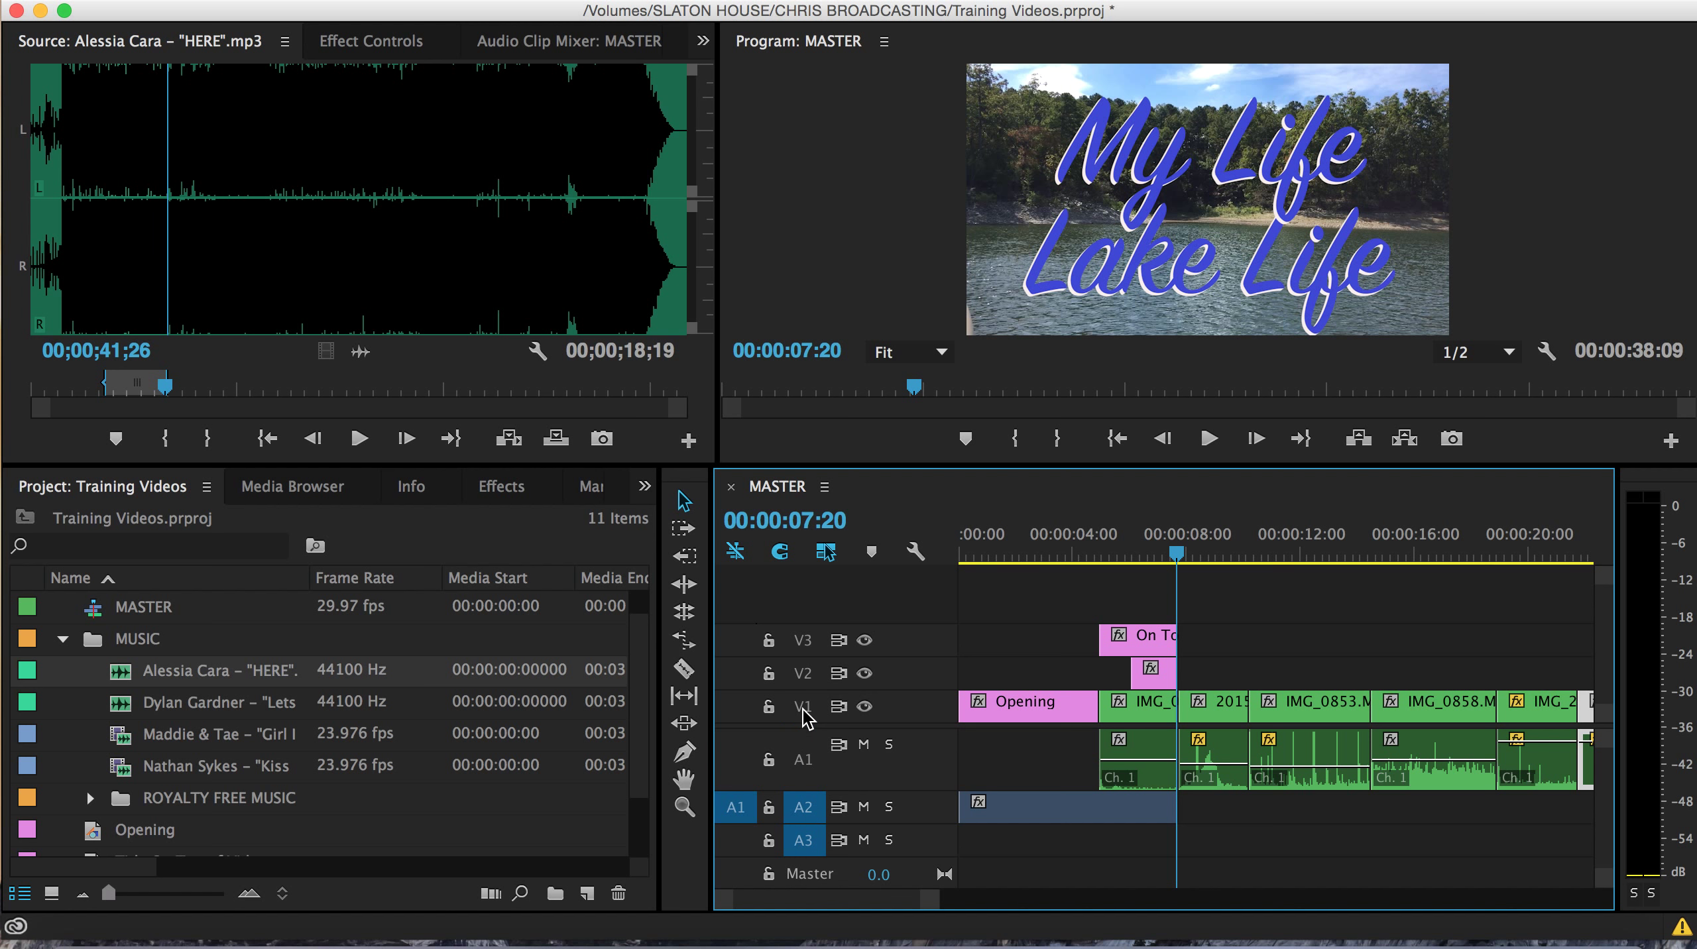
Insert the HERE excerpt after the opening clip on A2, preview it, and expand ROYALTY FREE MUSIC.
{"action": "left_click", "coordinate": [803, 758]}
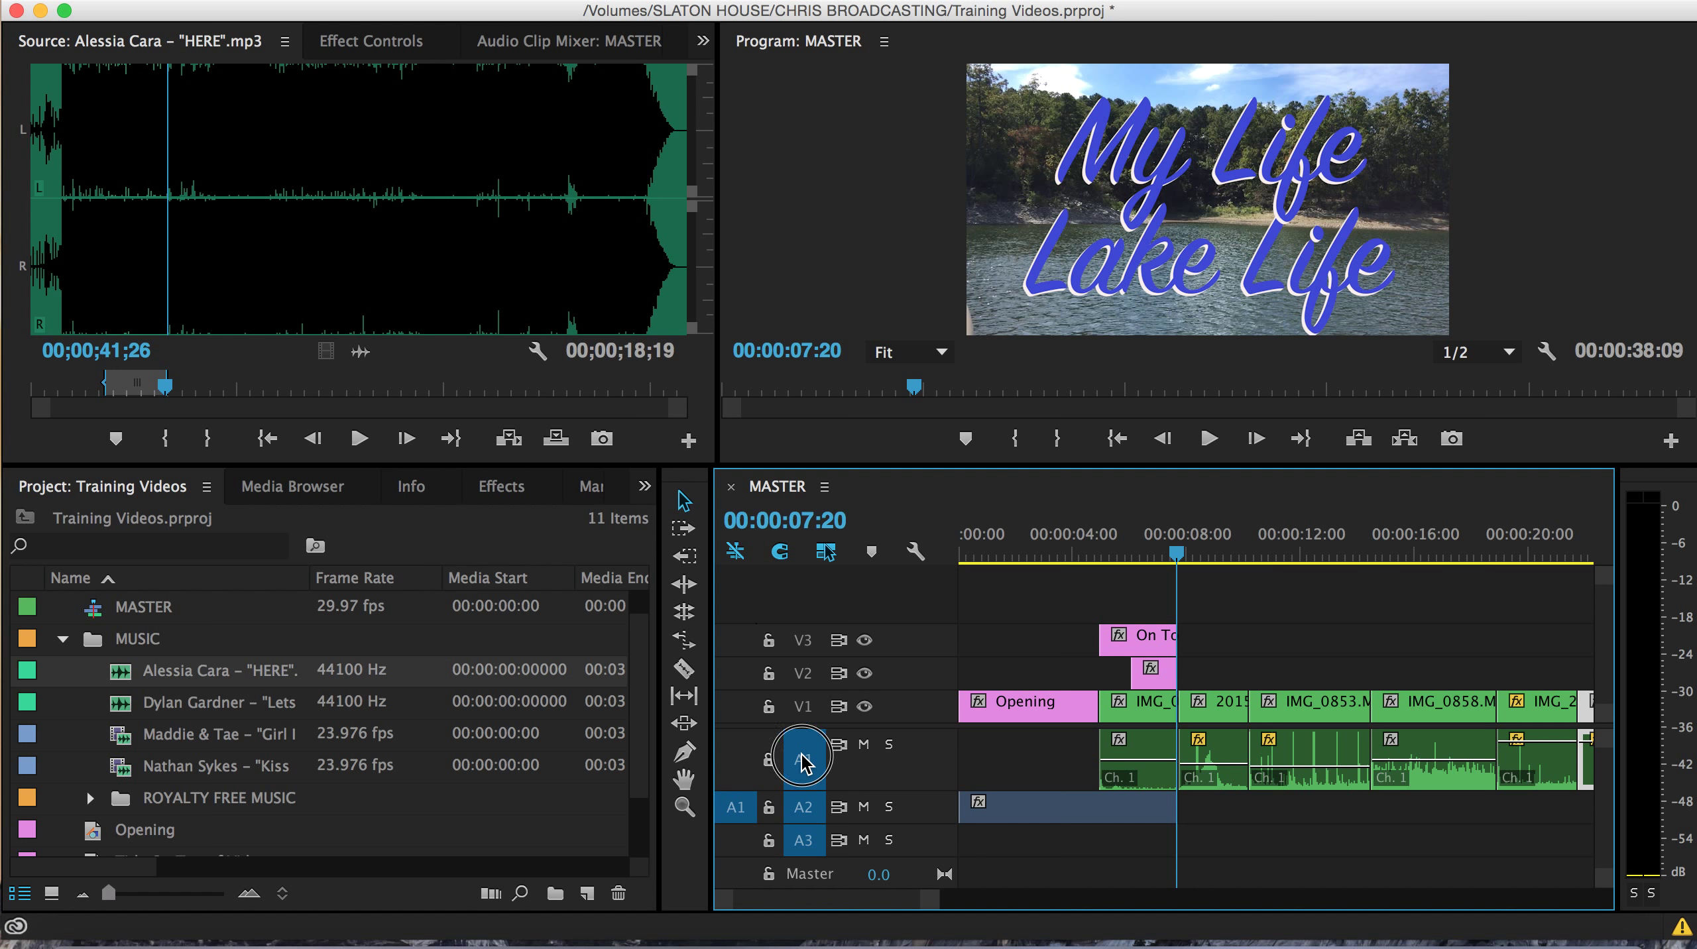
{"action": "left_click", "coordinate": [801, 756]}
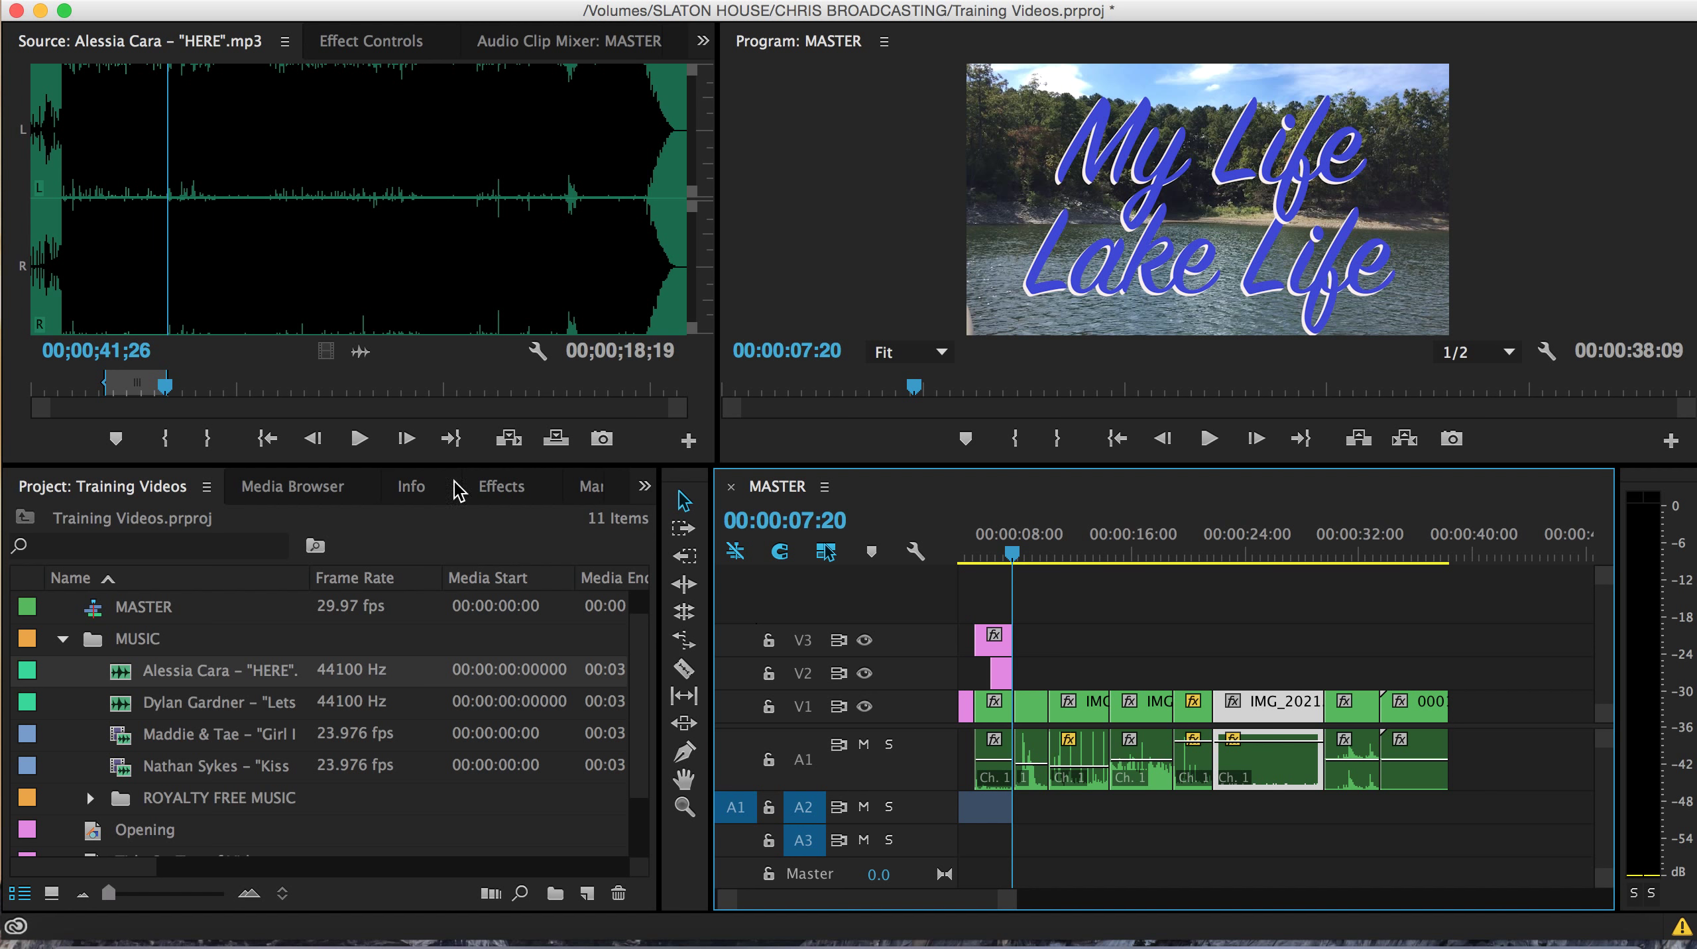
{"action": "mouse_move", "coordinate": [369, 357]}
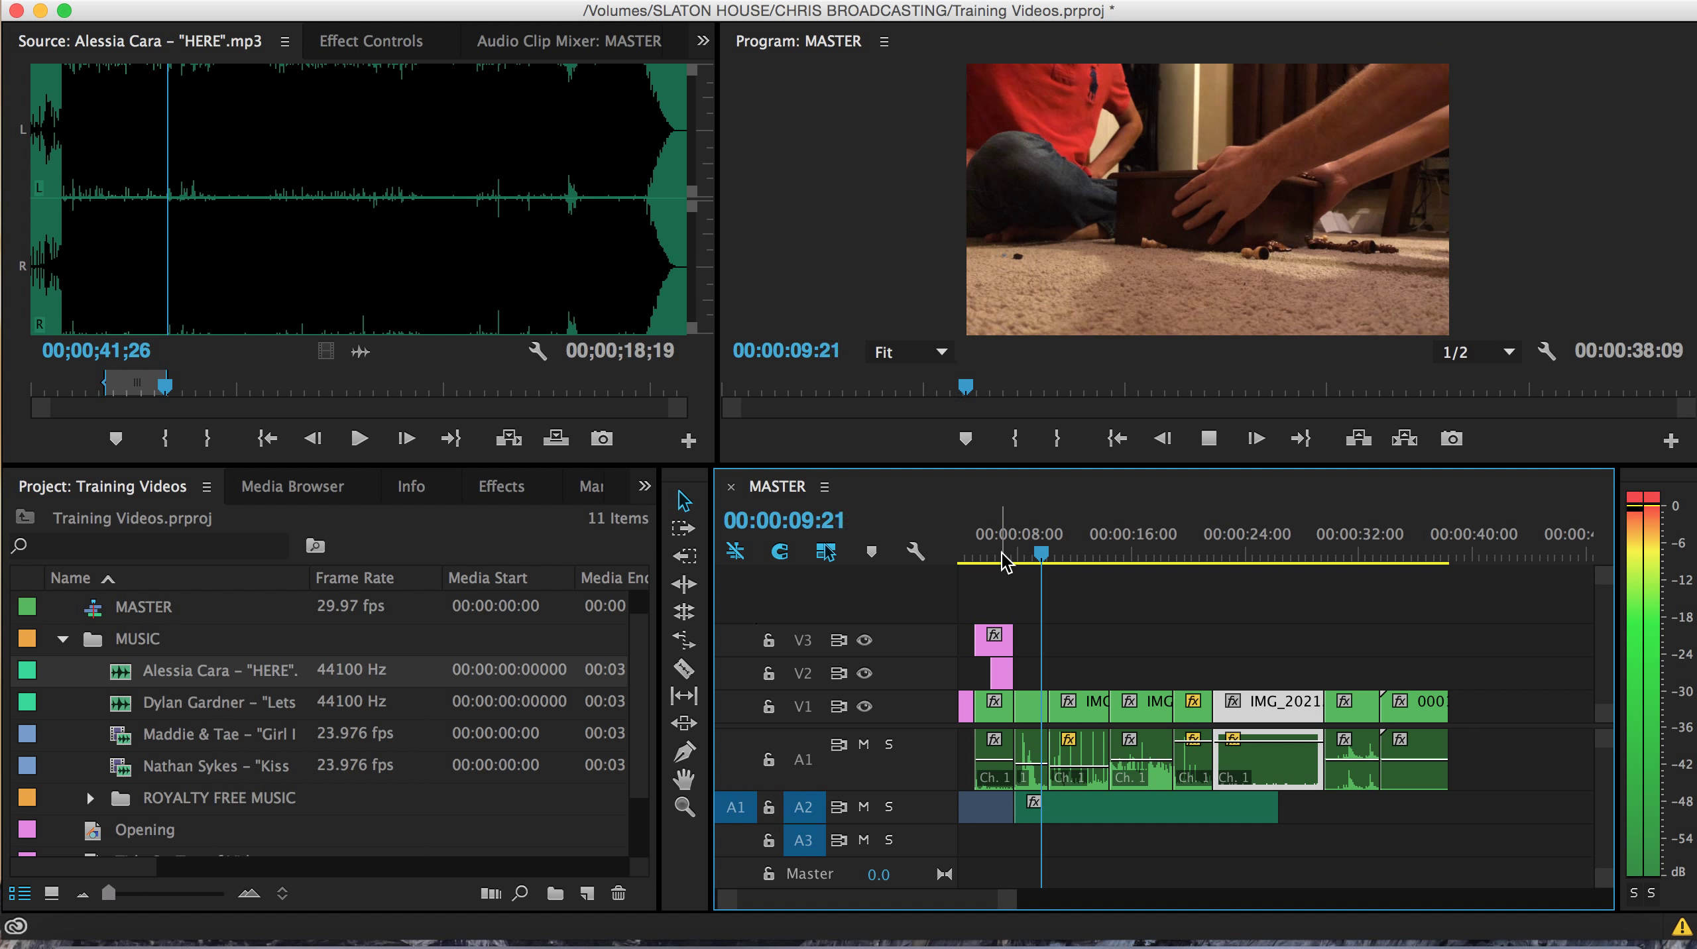
{"action": "left_click", "coordinate": [1069, 552]}
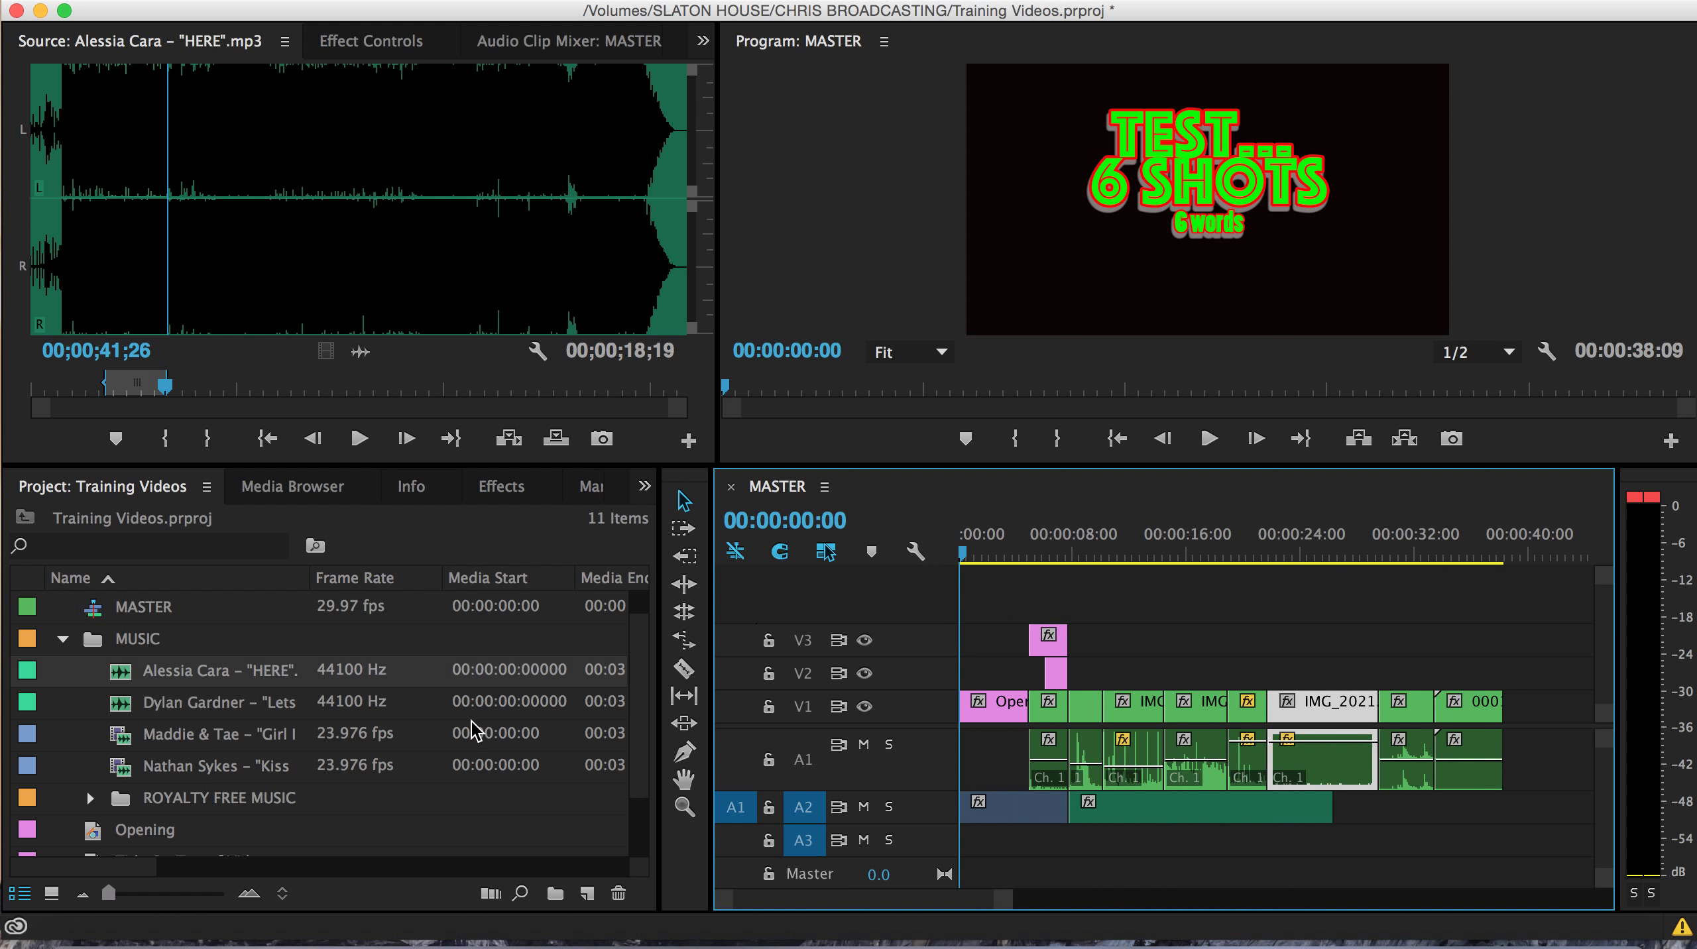
{"action": "left_click", "coordinate": [91, 797]}
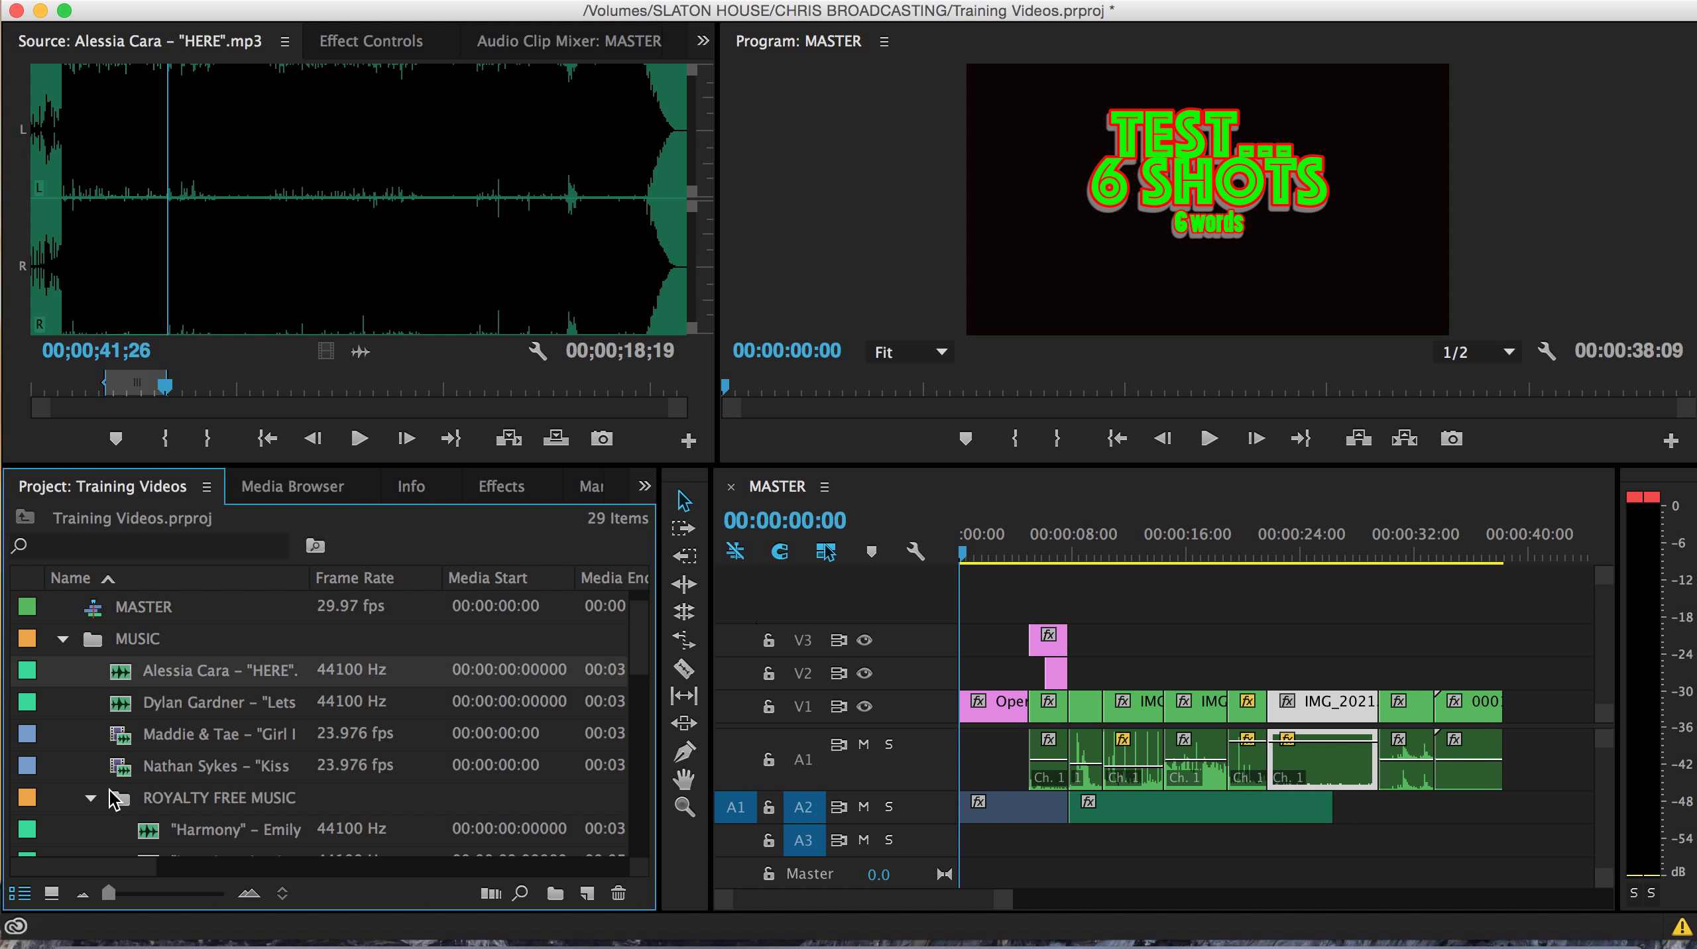
Add the Daniel James 'Break The Cycle' demo after HERE on A2, trimmed to the video's end.
{"action": "scroll", "scroll_direction": "down", "scroll_amount": 3}
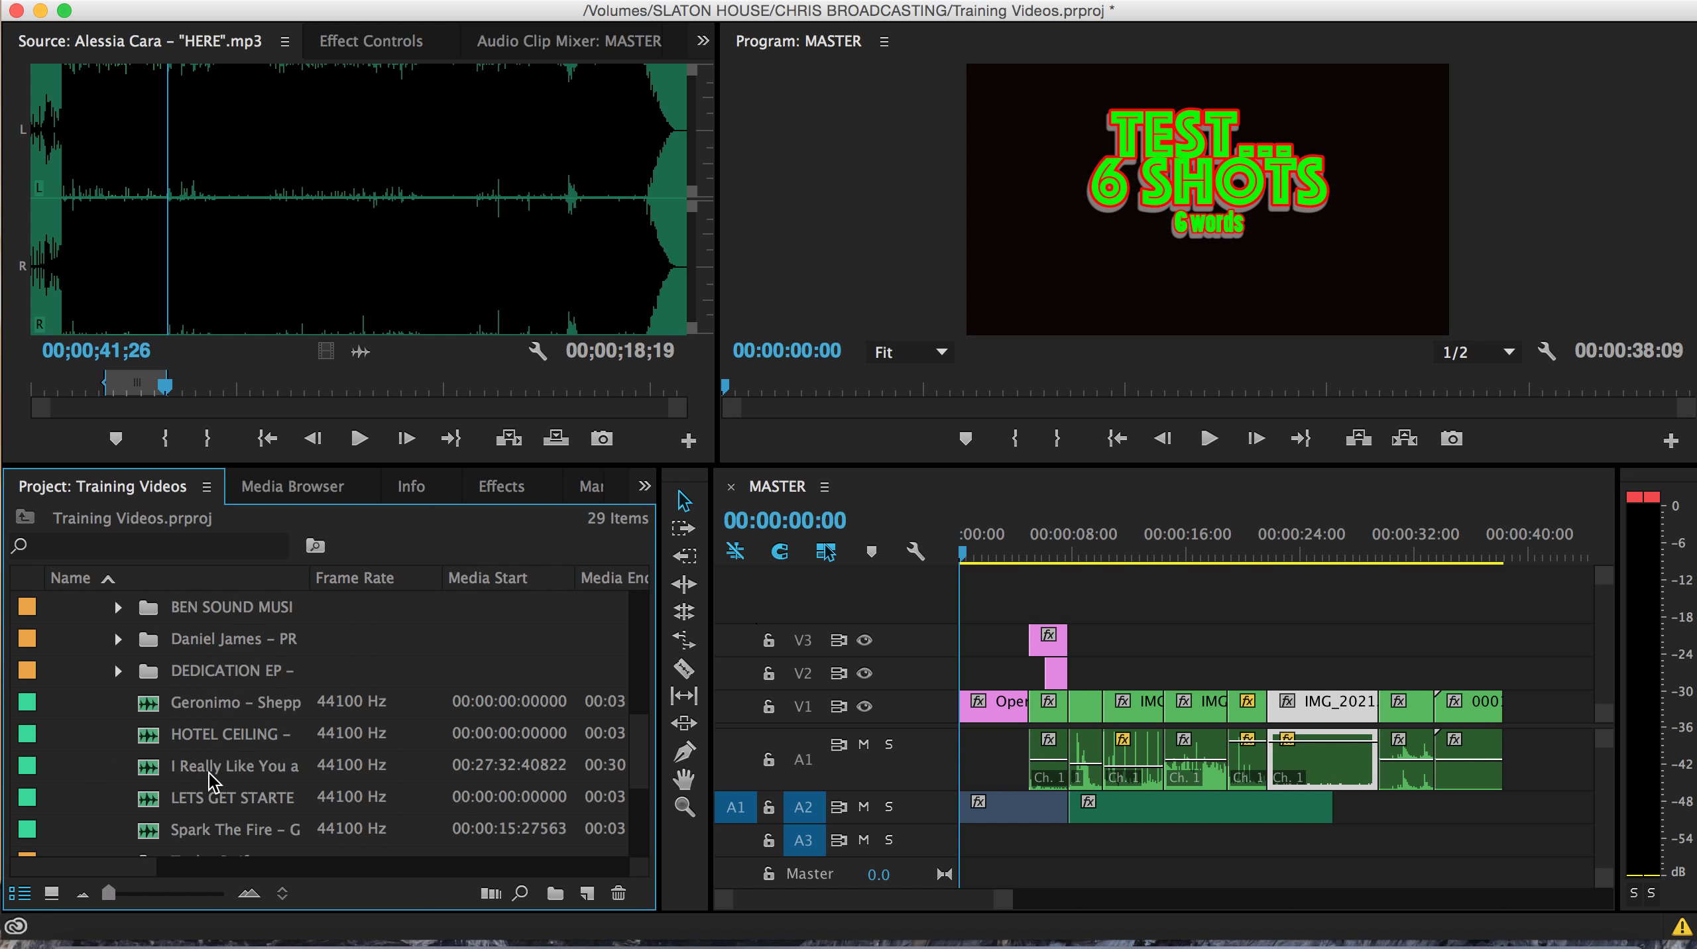
{"action": "left_click", "coordinate": [118, 672]}
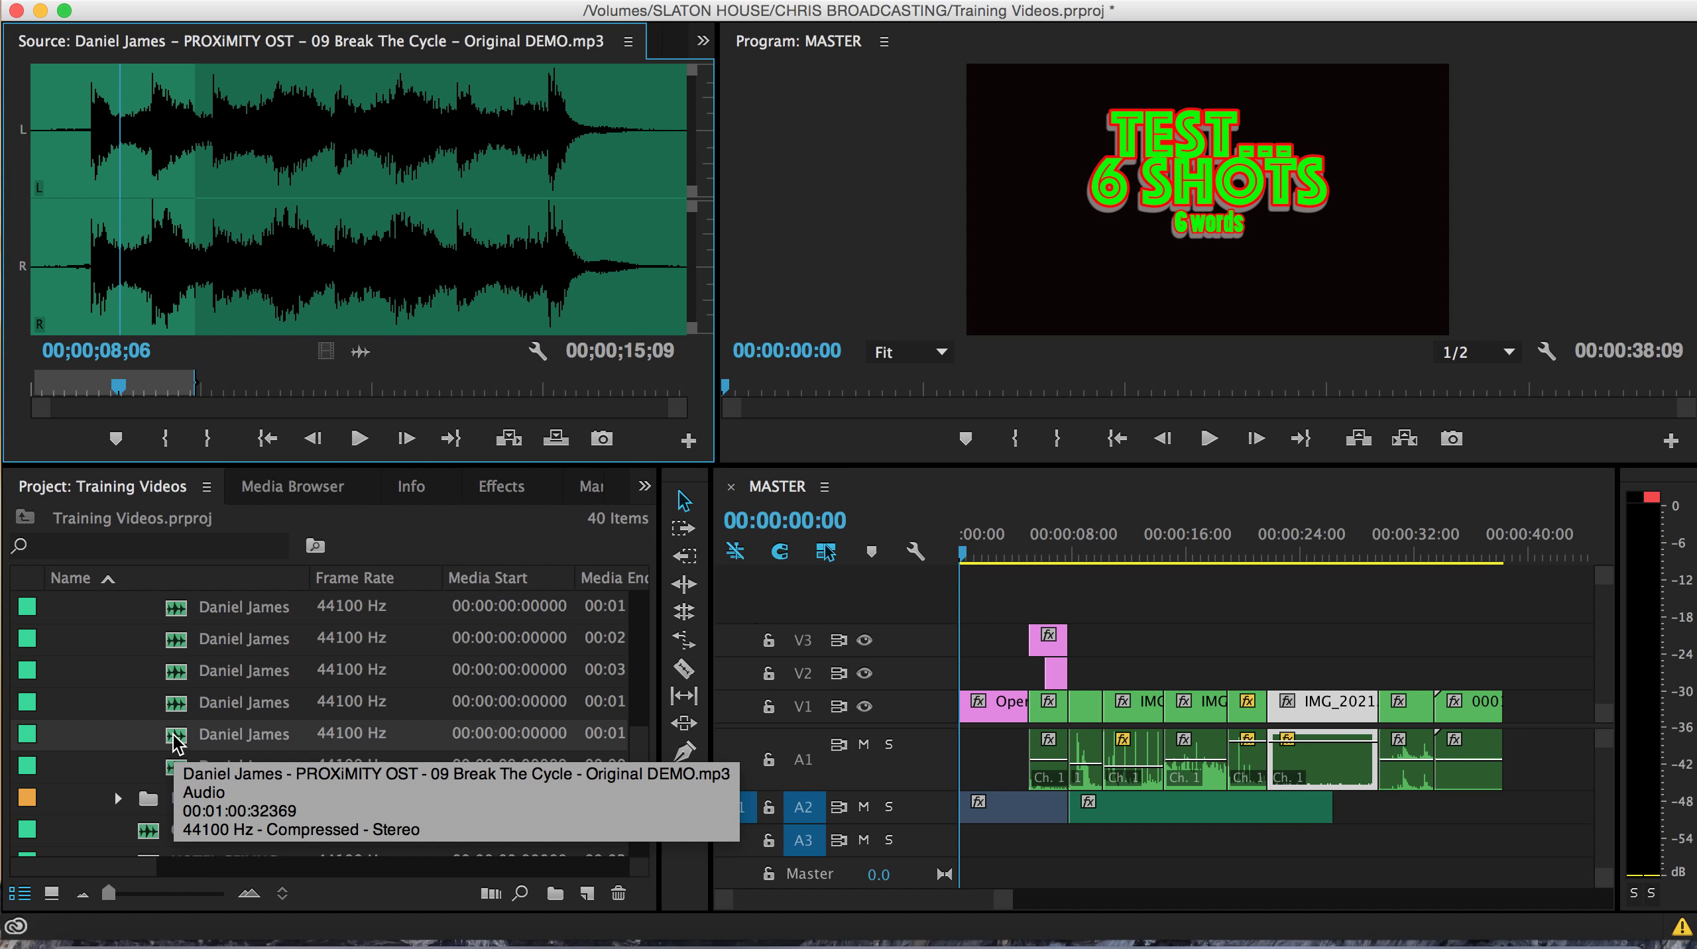
{"action": "left_click", "coordinate": [357, 438]}
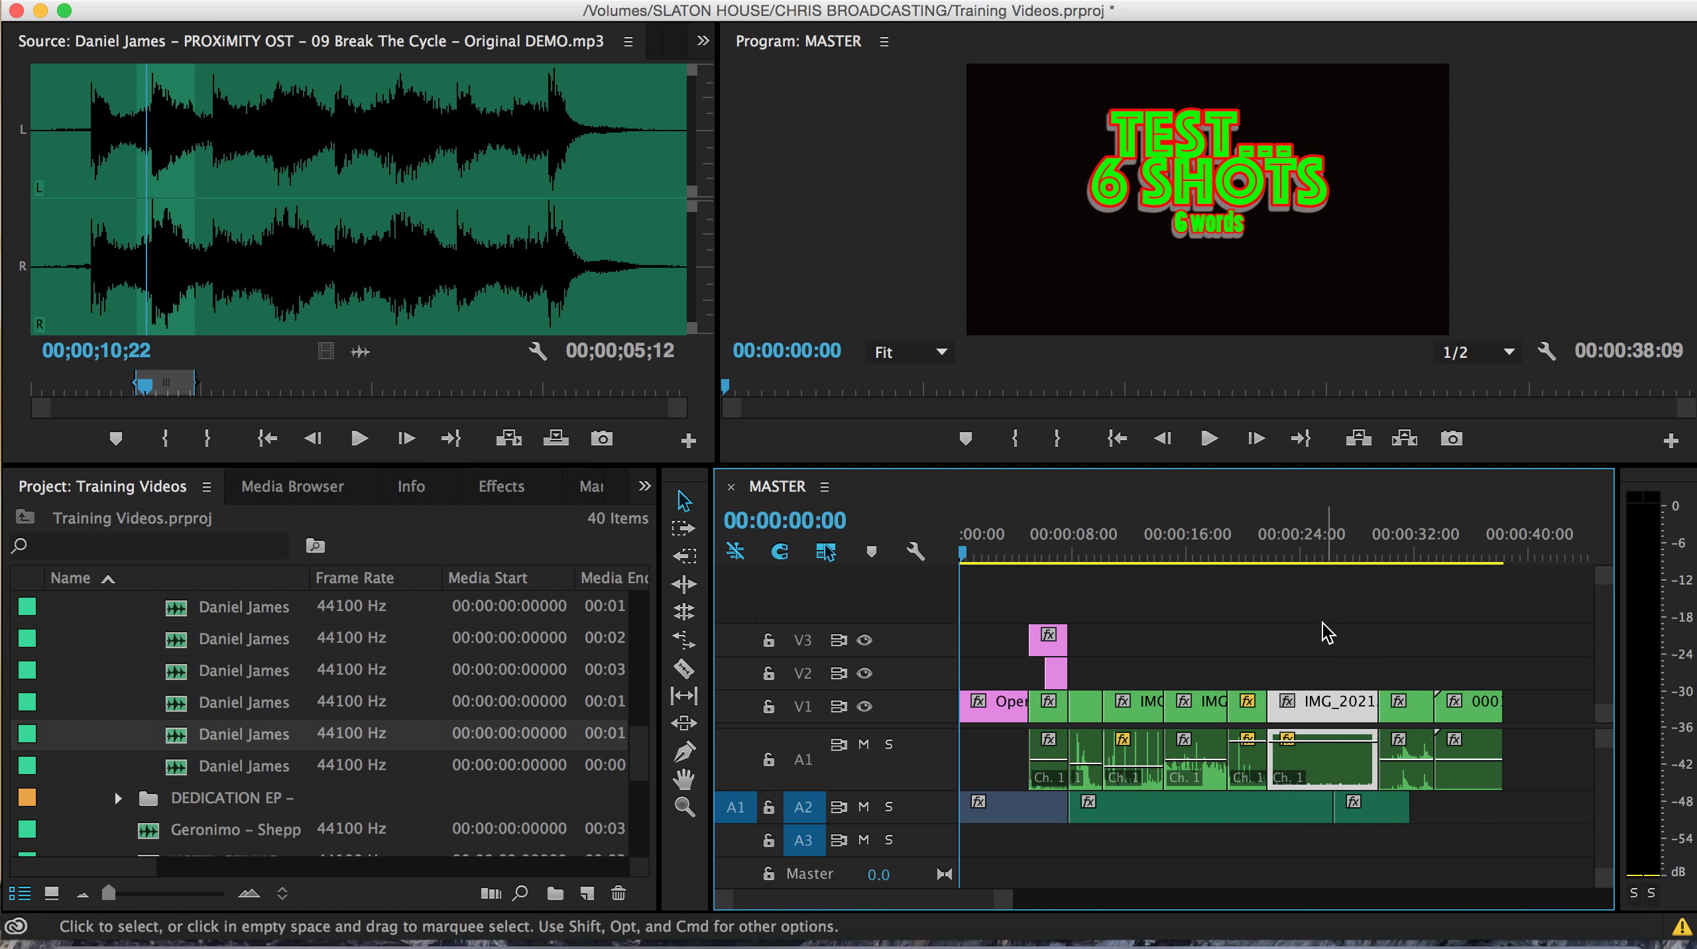
{"action": "left_click", "coordinate": [1318, 551]}
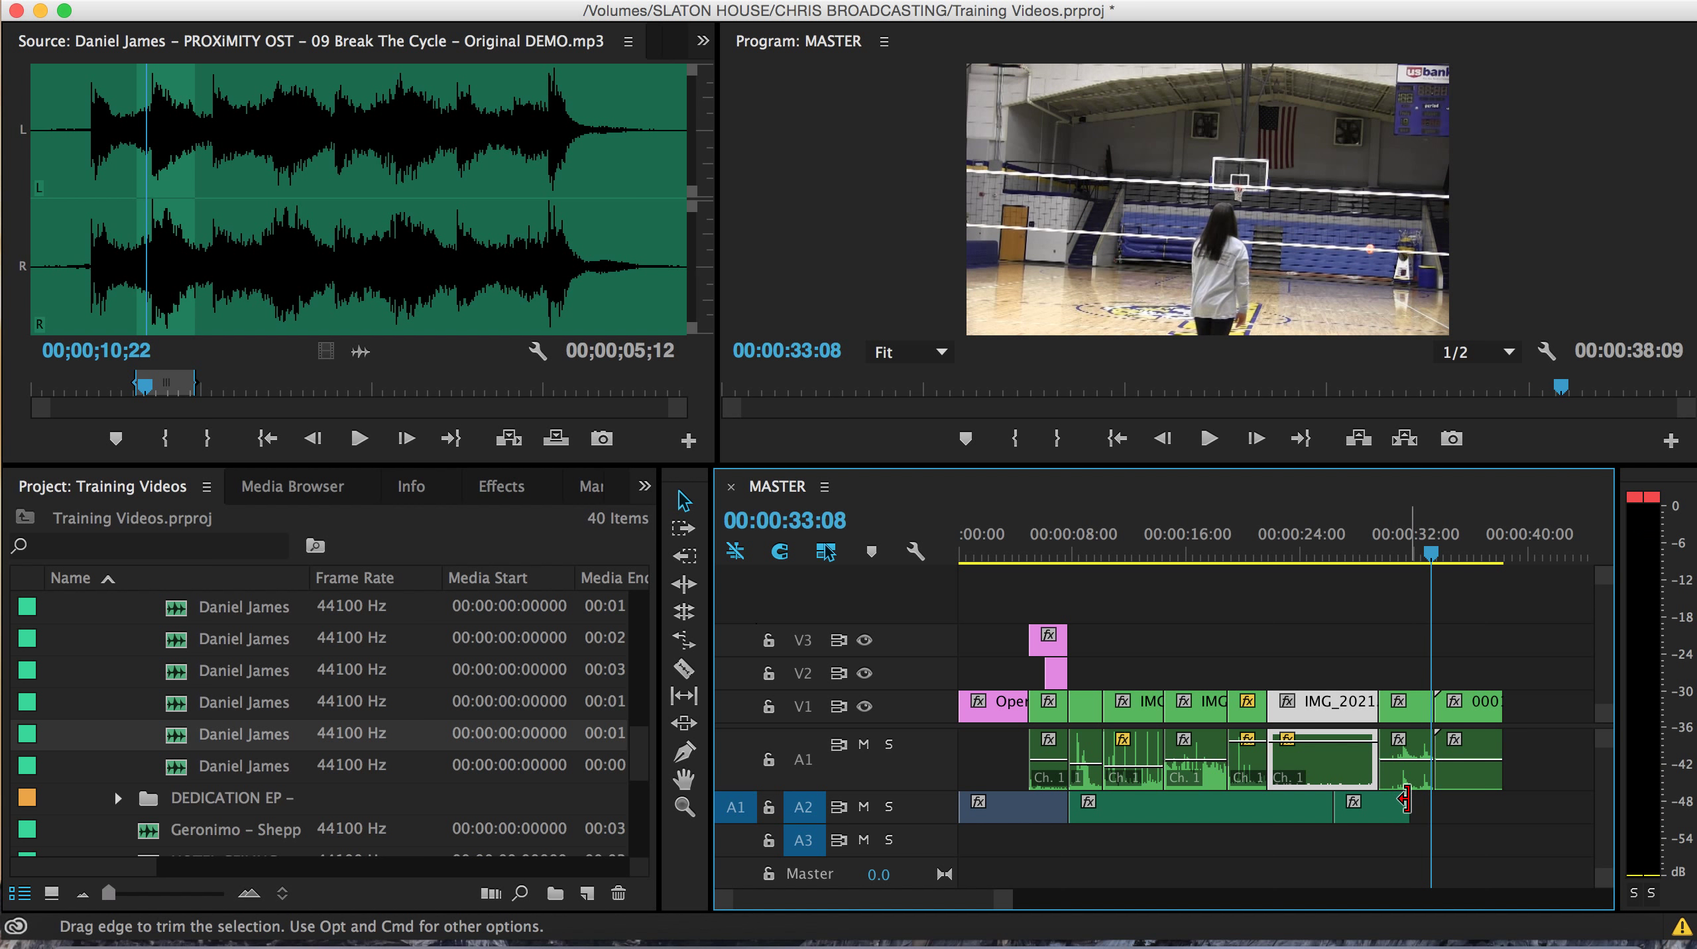
{"action": "left_click_drag", "start_coordinate": [1407, 806], "coordinate": [1471, 806]}
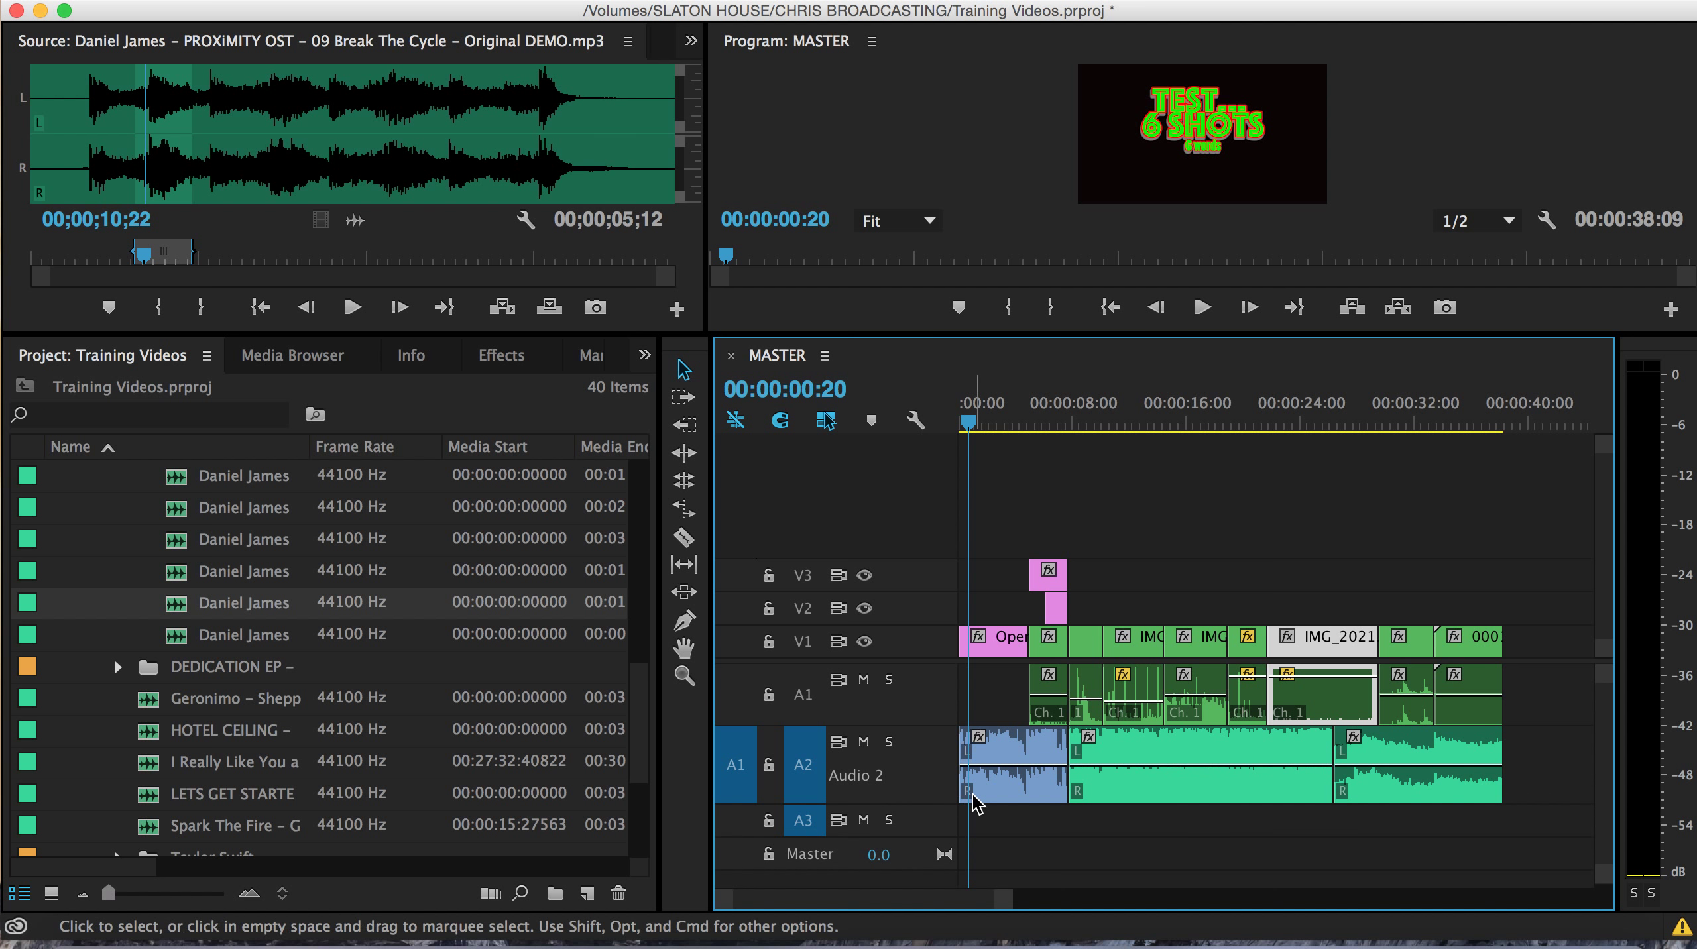
Pull down the A2 clips' volume lines, setting the middle HERE clip to about -8.7 dB.
{"action": "left_click", "coordinate": [1201, 308]}
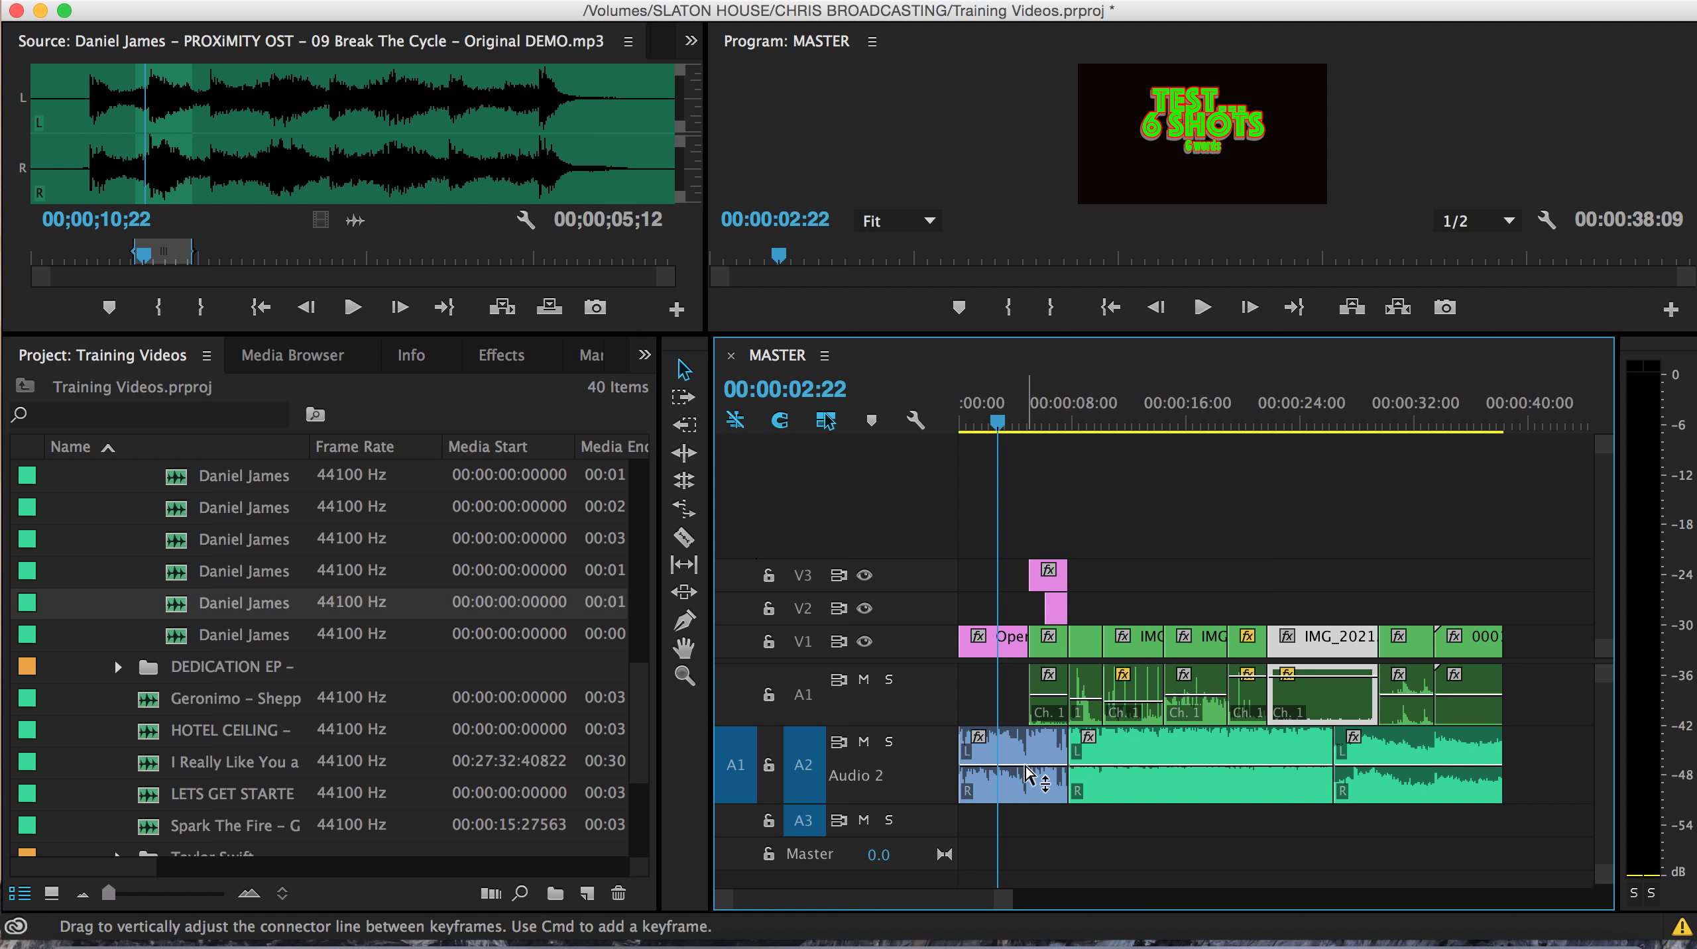
{"action": "left_click_drag", "start_coordinate": [1012, 748], "coordinate": [1012, 768]}
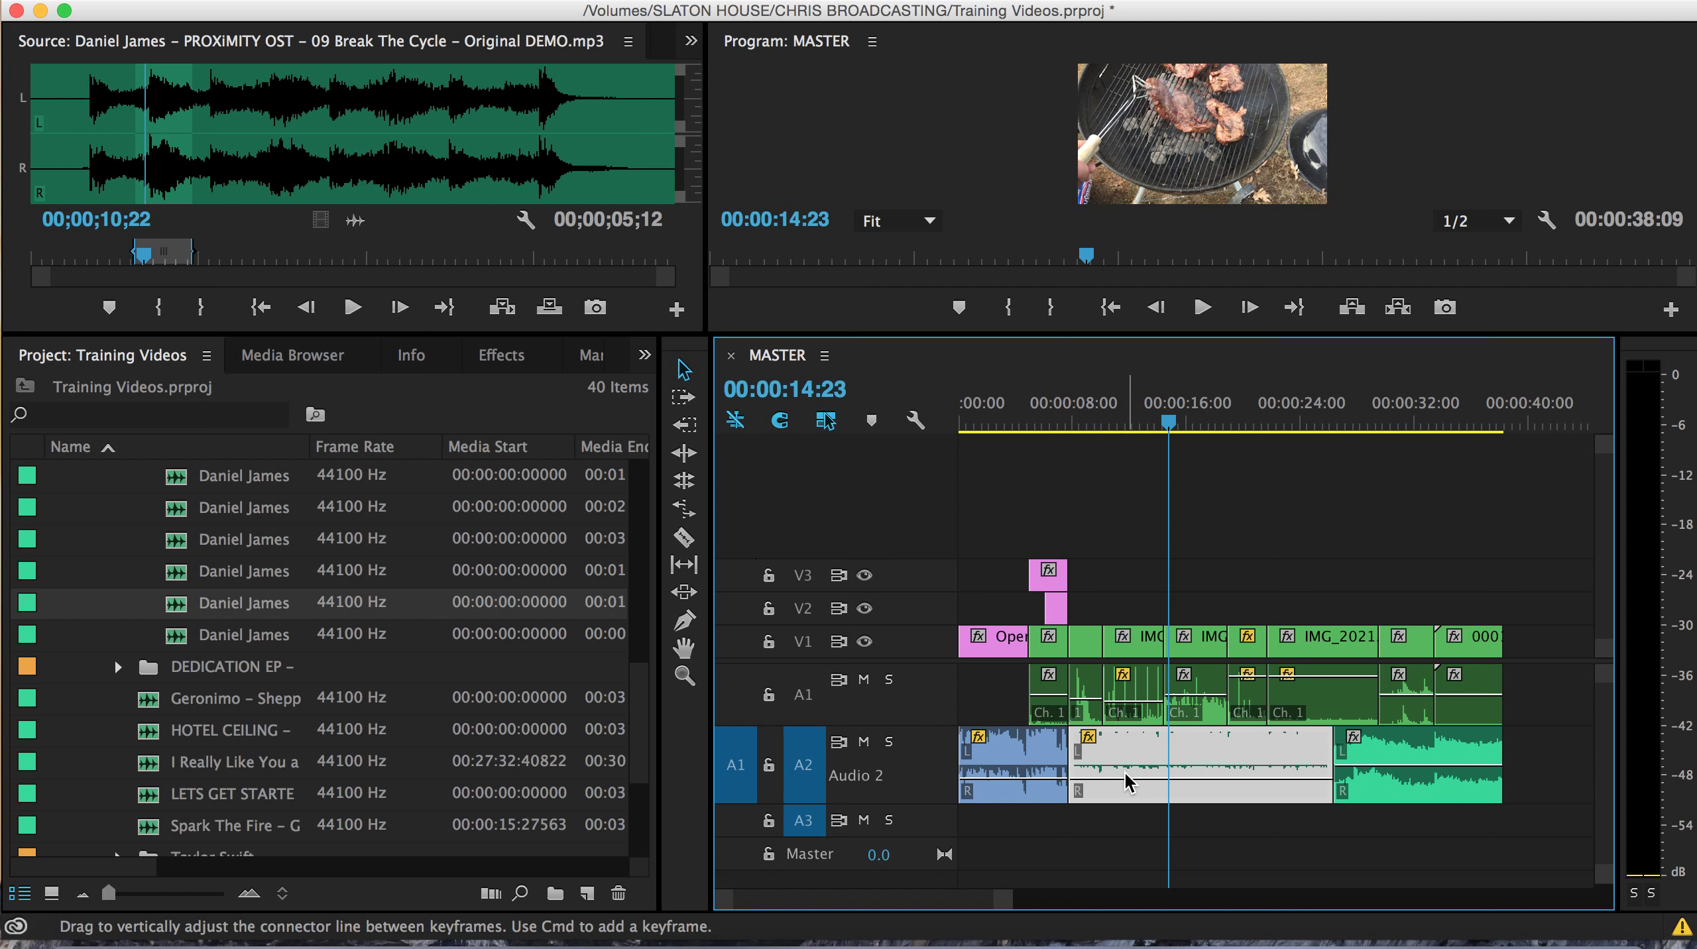
{"action": "mouse_move", "coordinate": [1141, 702]}
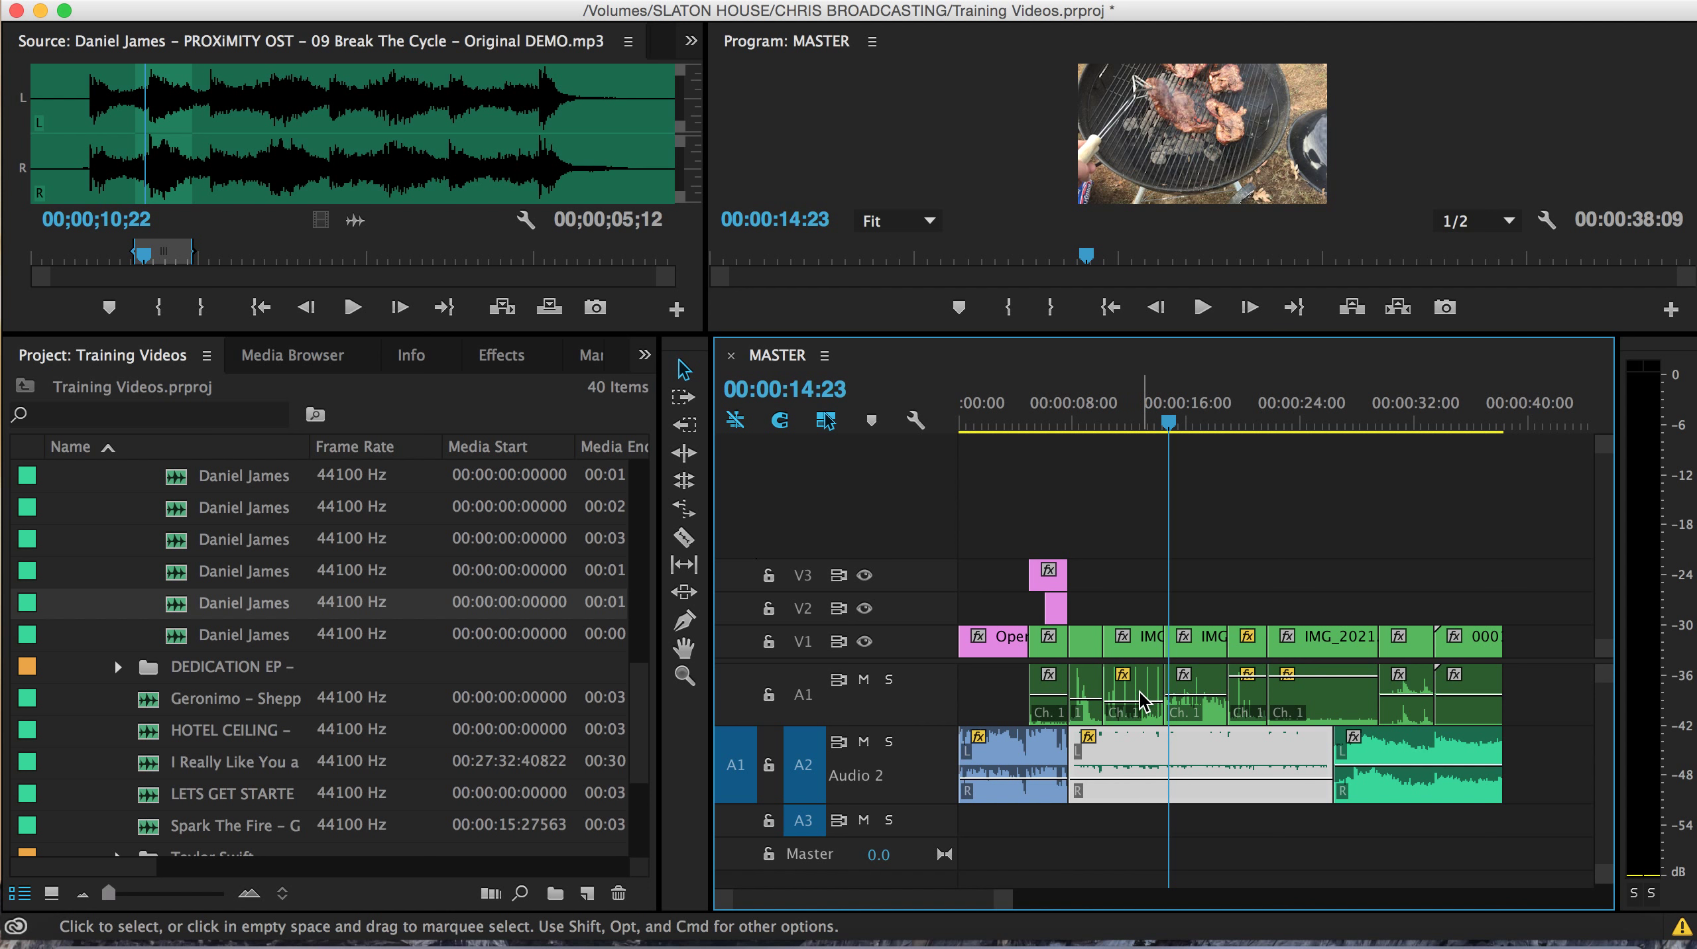
{"action": "mouse_move", "coordinate": [1663, 420]}
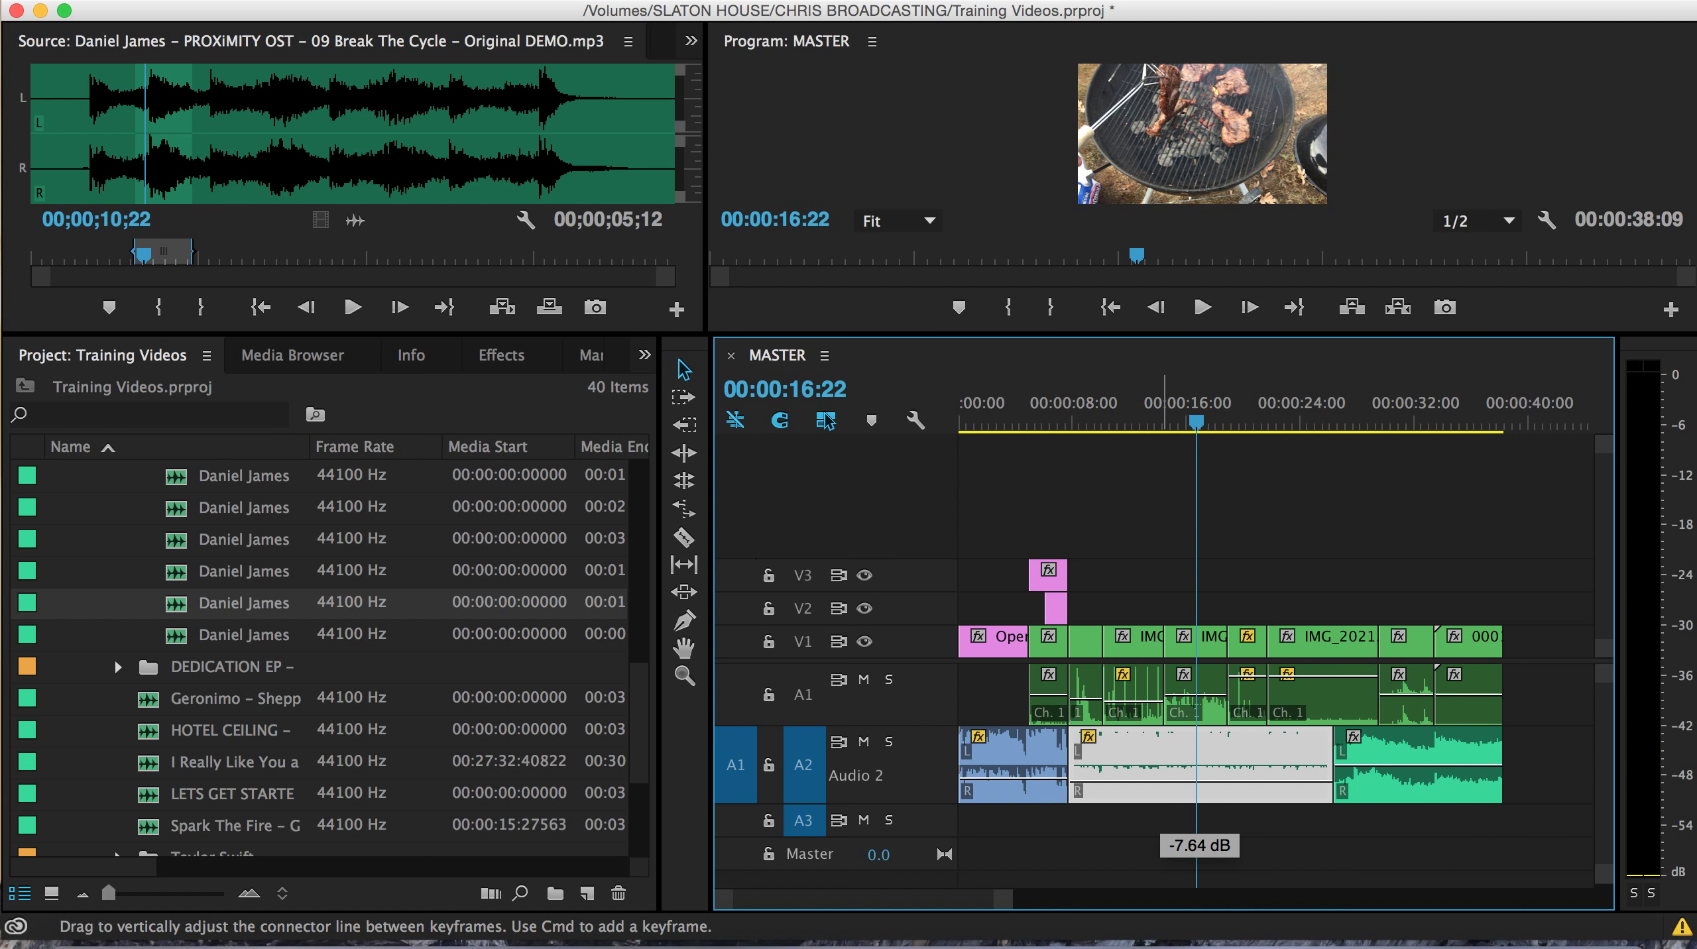
{"action": "left_click_drag", "start_coordinate": [1196, 753], "coordinate": [1196, 768]}
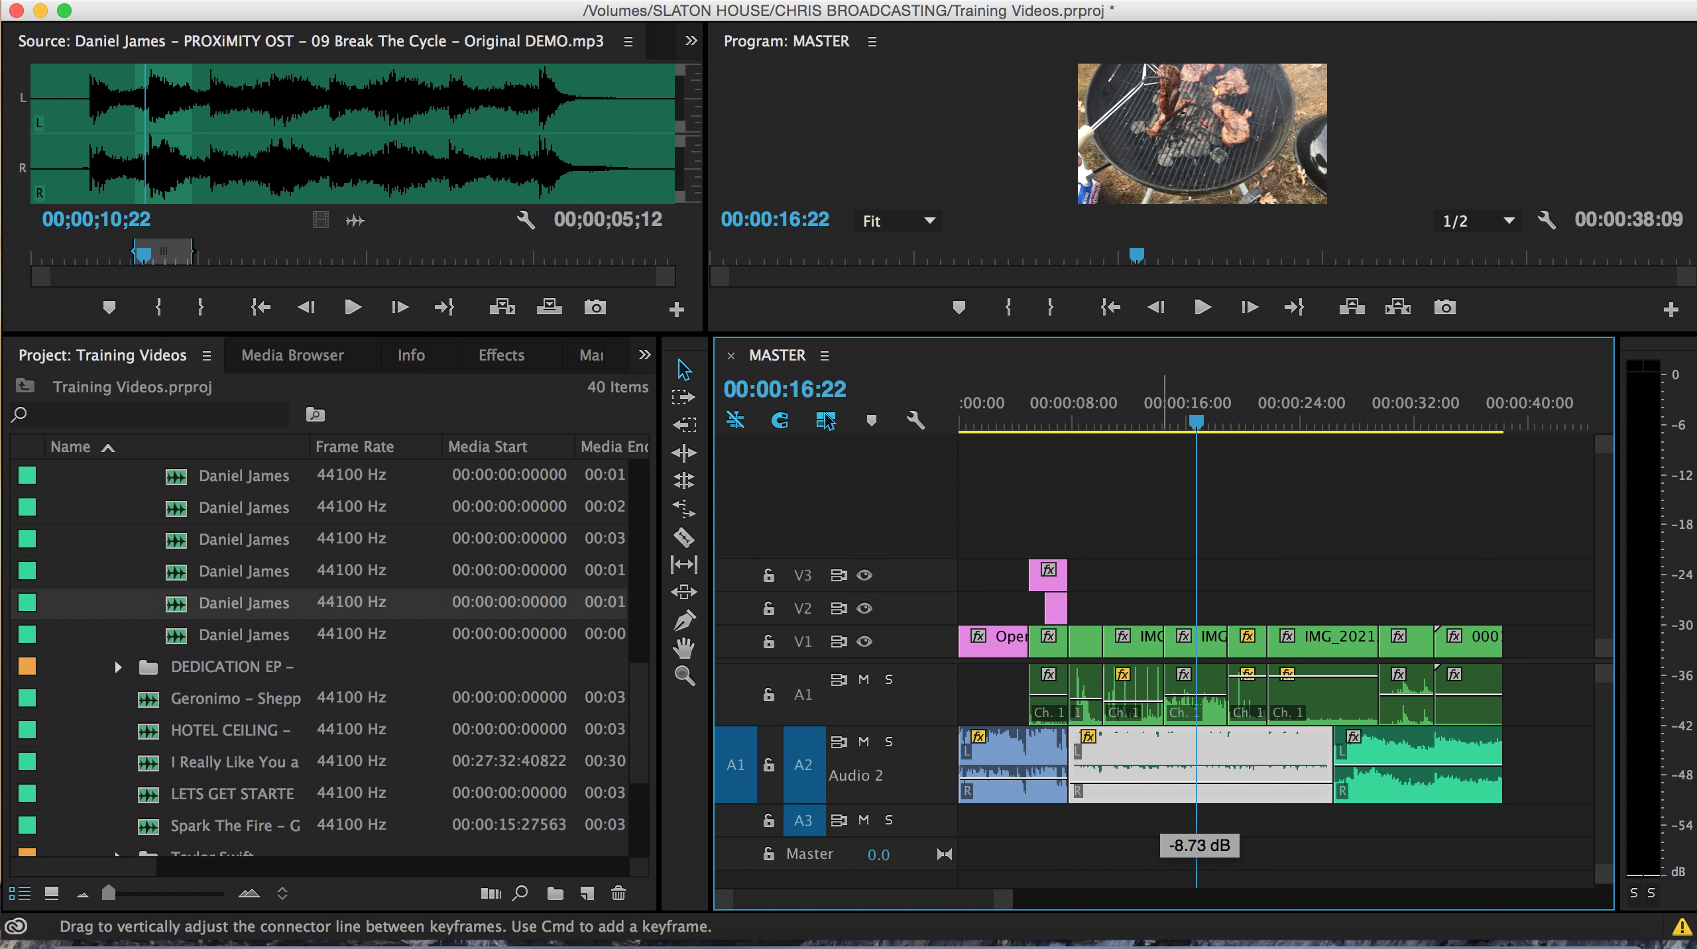
{"action": "left_click", "coordinate": [1202, 306]}
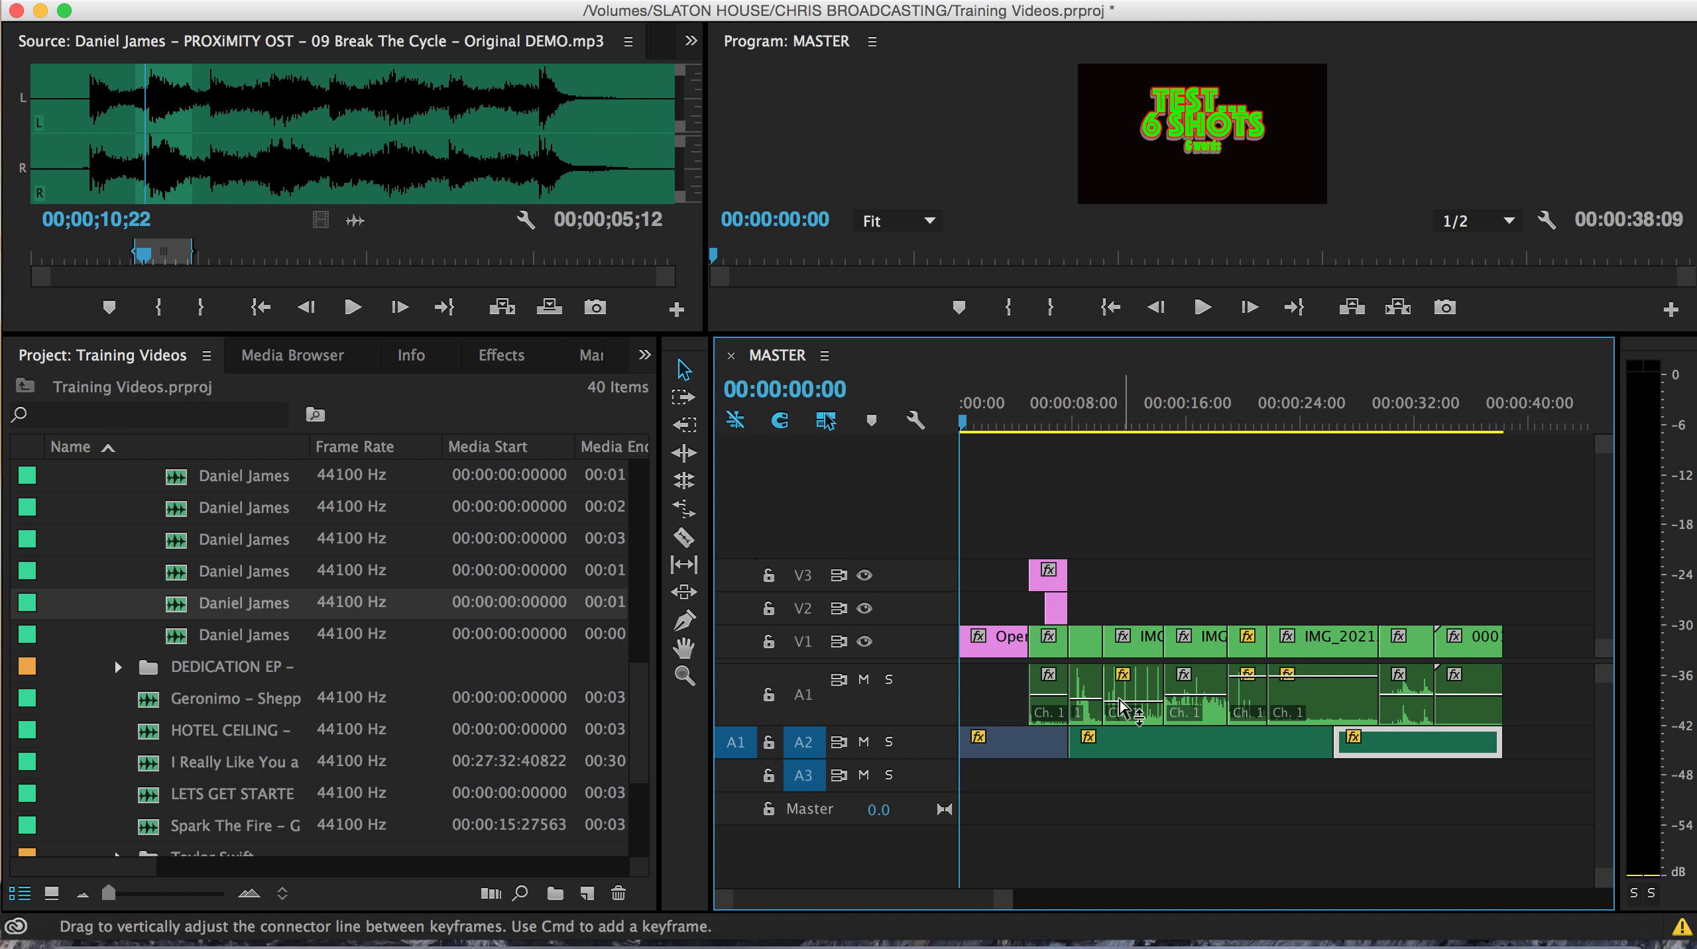
{"action": "mouse_move", "coordinate": [1091, 688]}
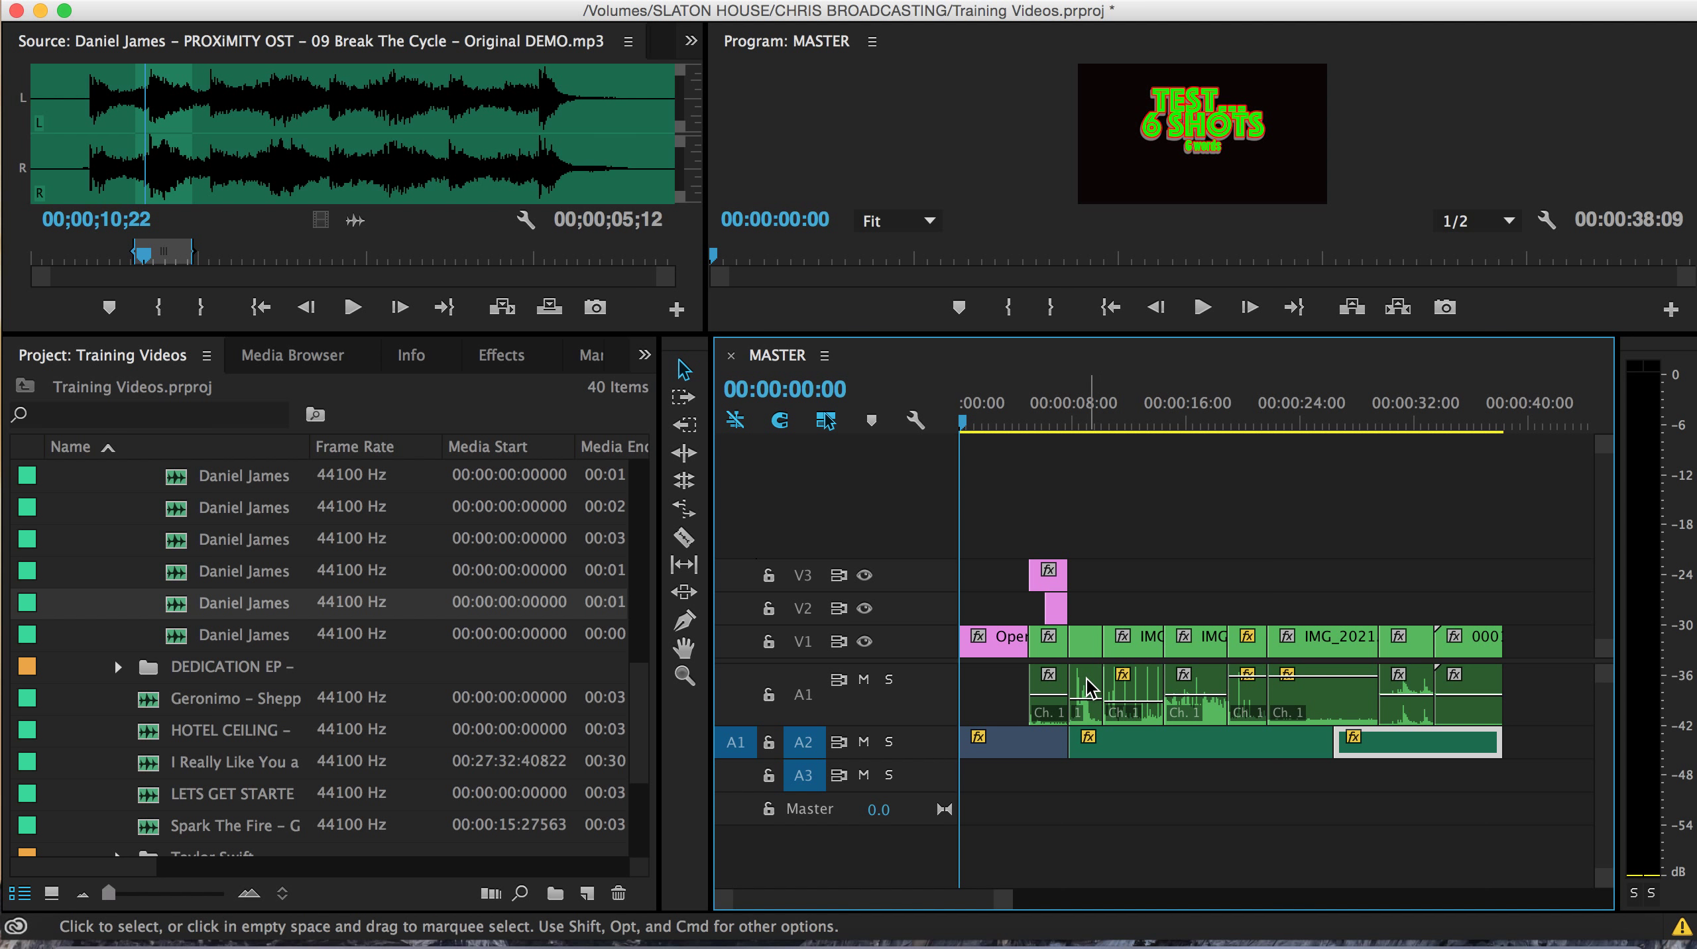